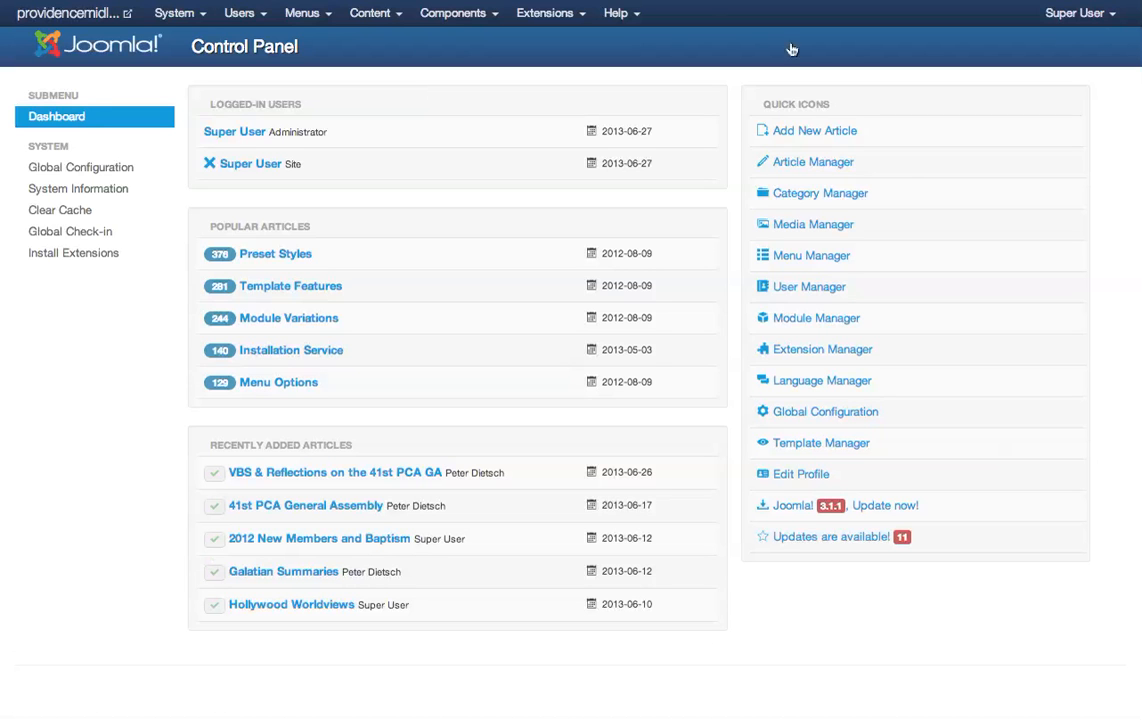
mouse_move(812, 224)
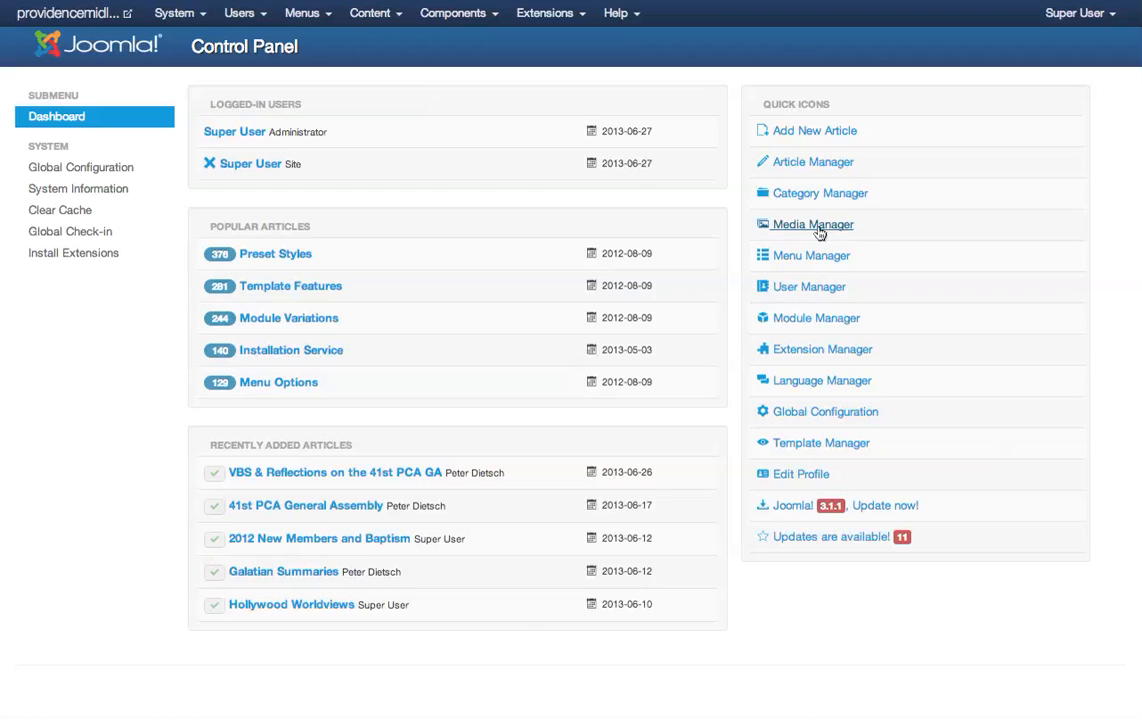
mouse_move(556, 72)
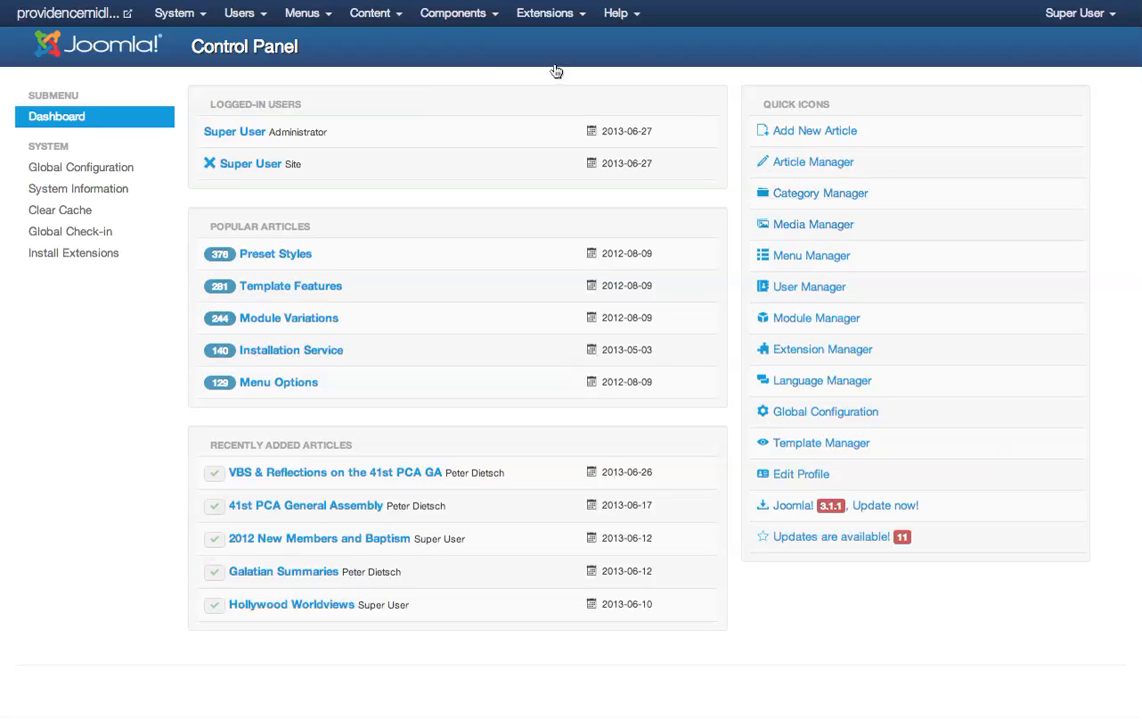
Step: Expand the Content menu to reveal Media Manager among the content areas
left_click(372, 12)
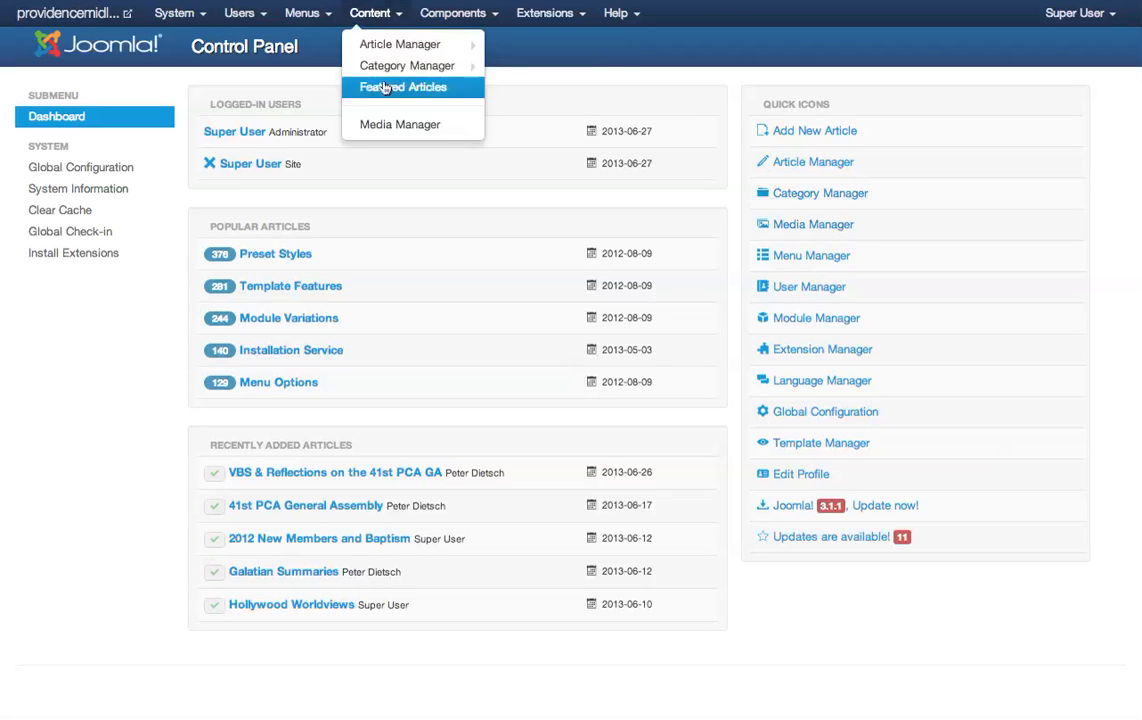
mouse_move(400, 124)
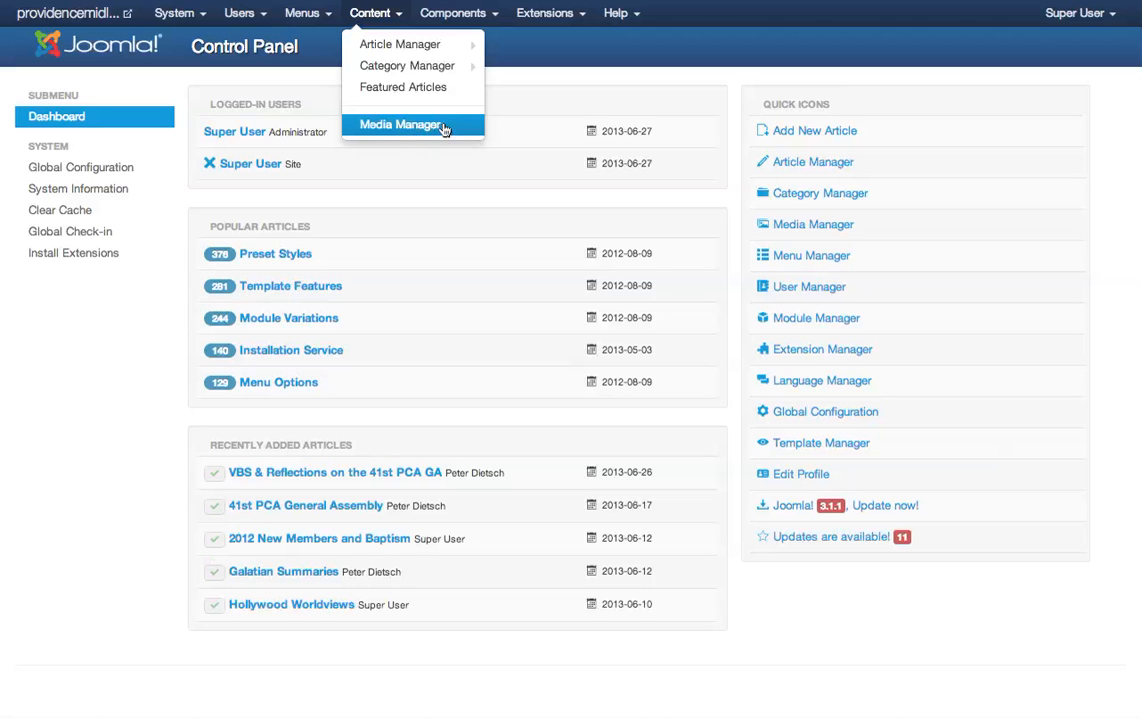
Step: Switch the Media Manager to Detail View and browse the file list with dimensions and sizes
left_click(400, 124)
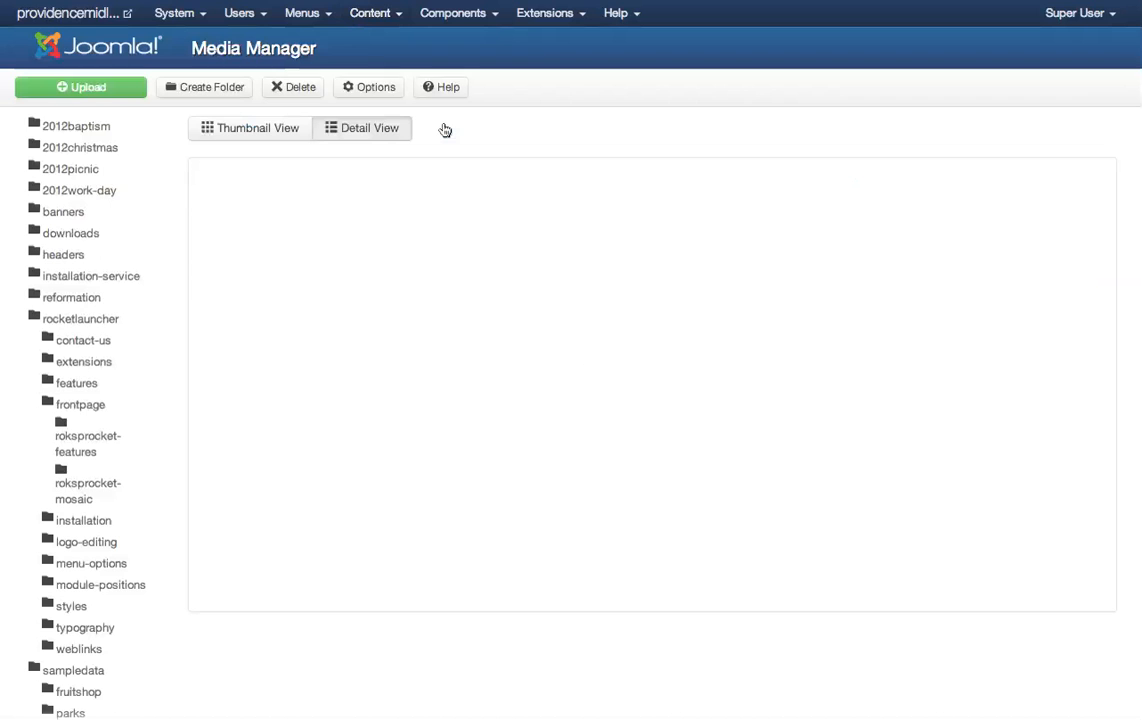
left_click(360, 128)
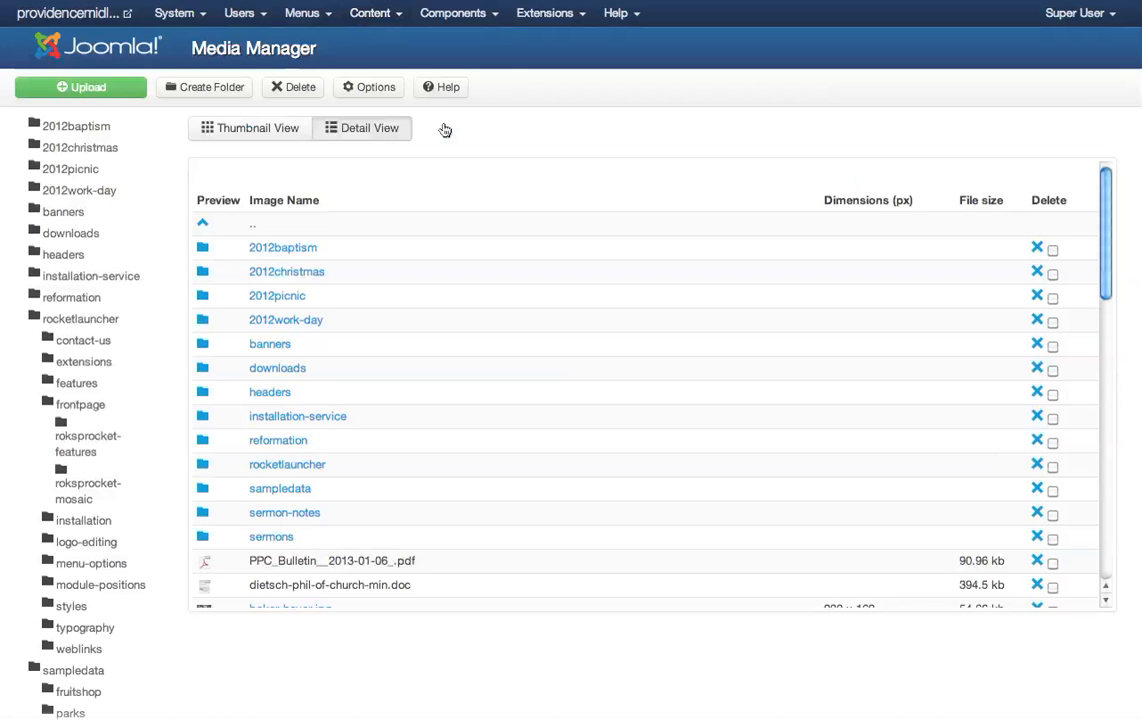
mouse_move(456, 158)
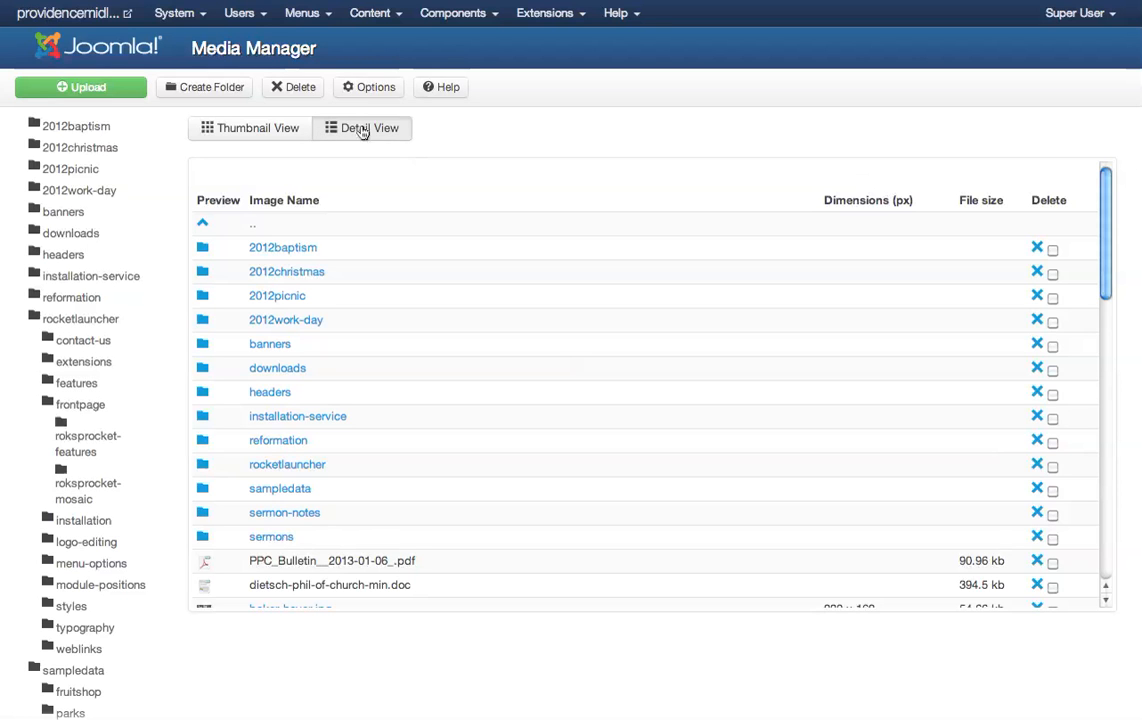
scroll("down", 3)
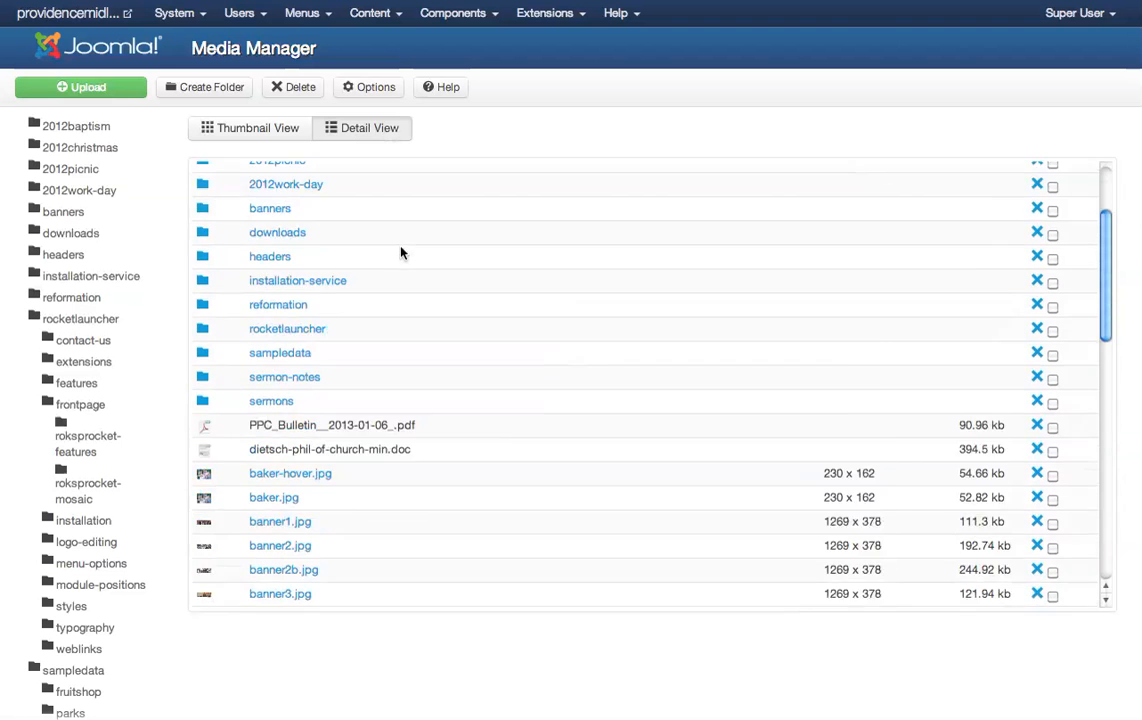
scroll("down", 3)
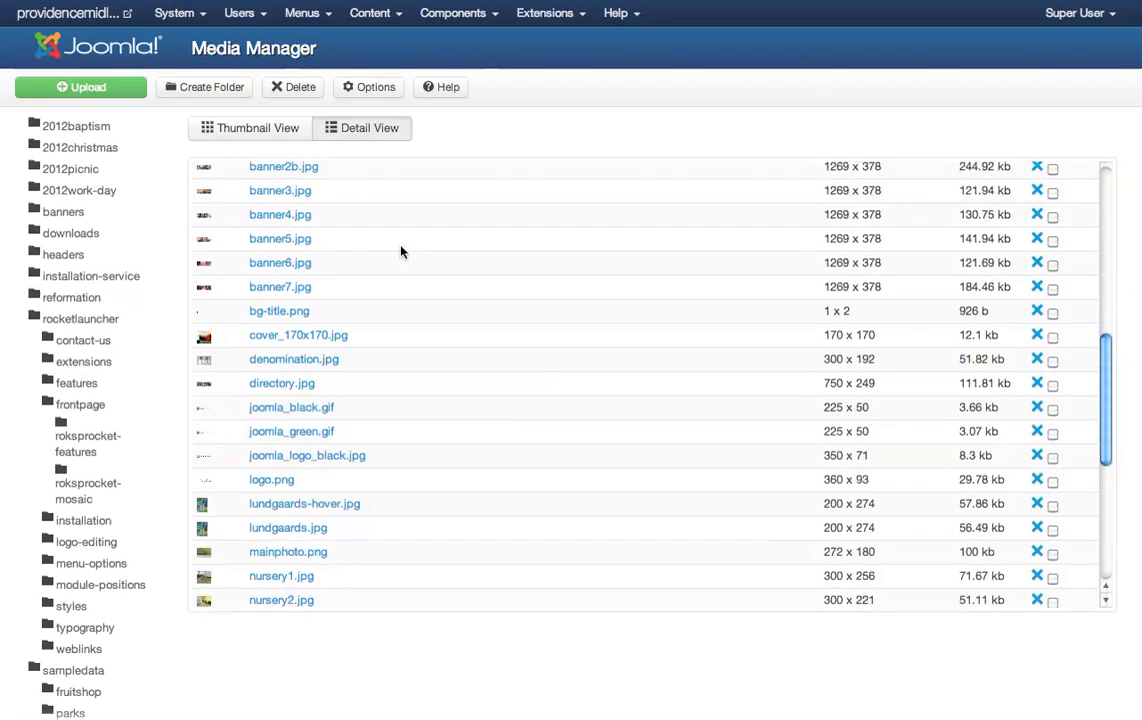
scroll("down", 3)
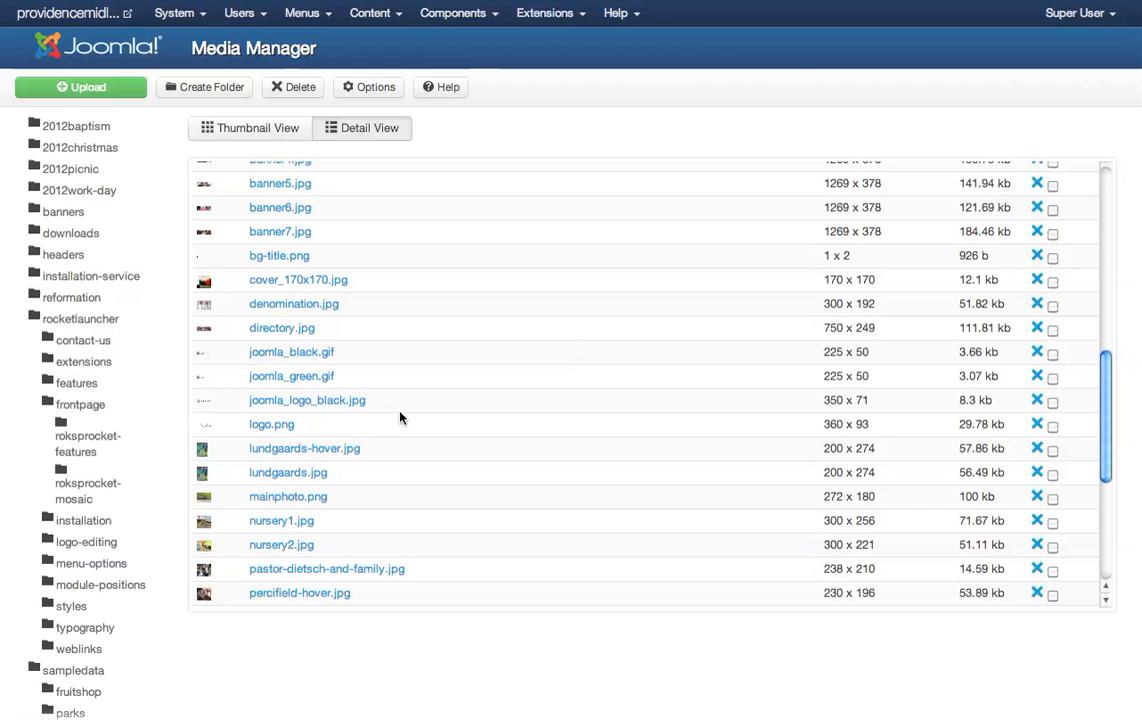
mouse_move(728, 412)
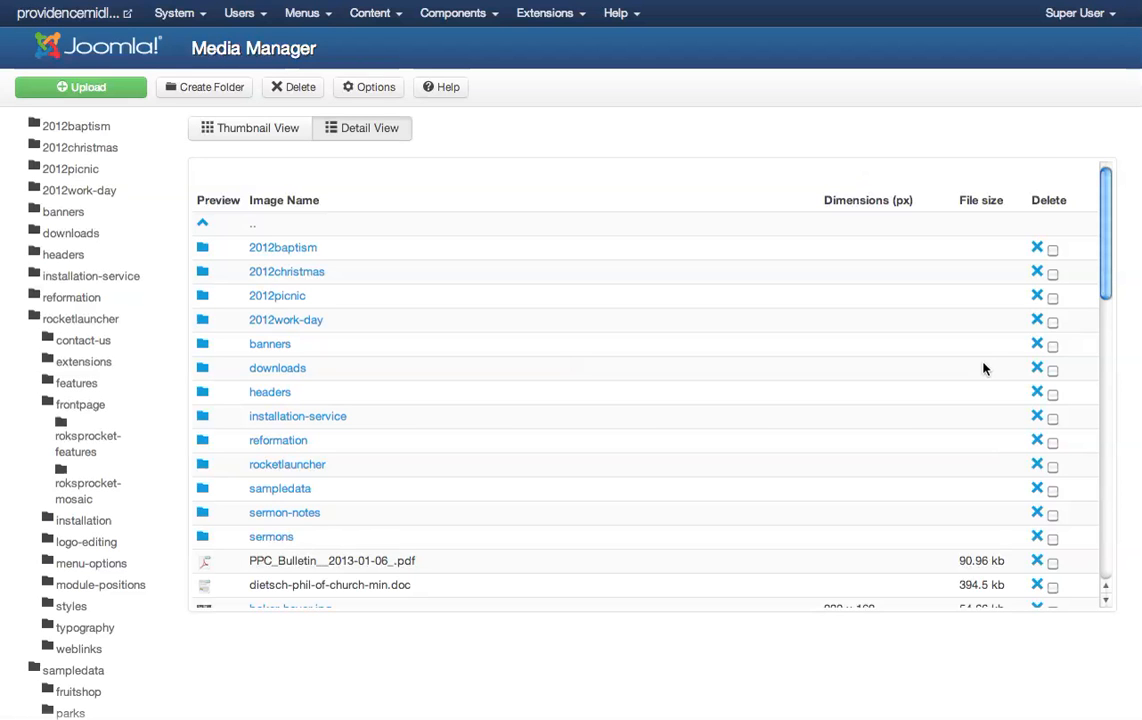
mouse_move(646, 210)
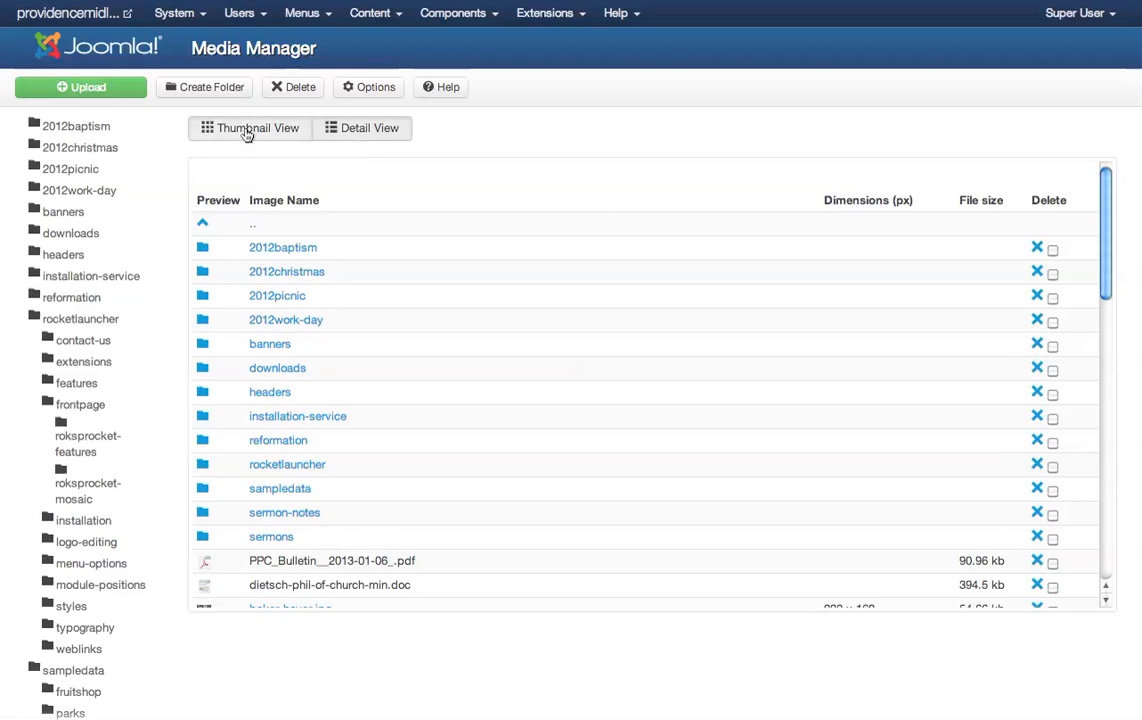
Step: Switch to Thumbnail View, delete womens-ministry.jpg and tick a Joomla logo image
left_click(252, 128)
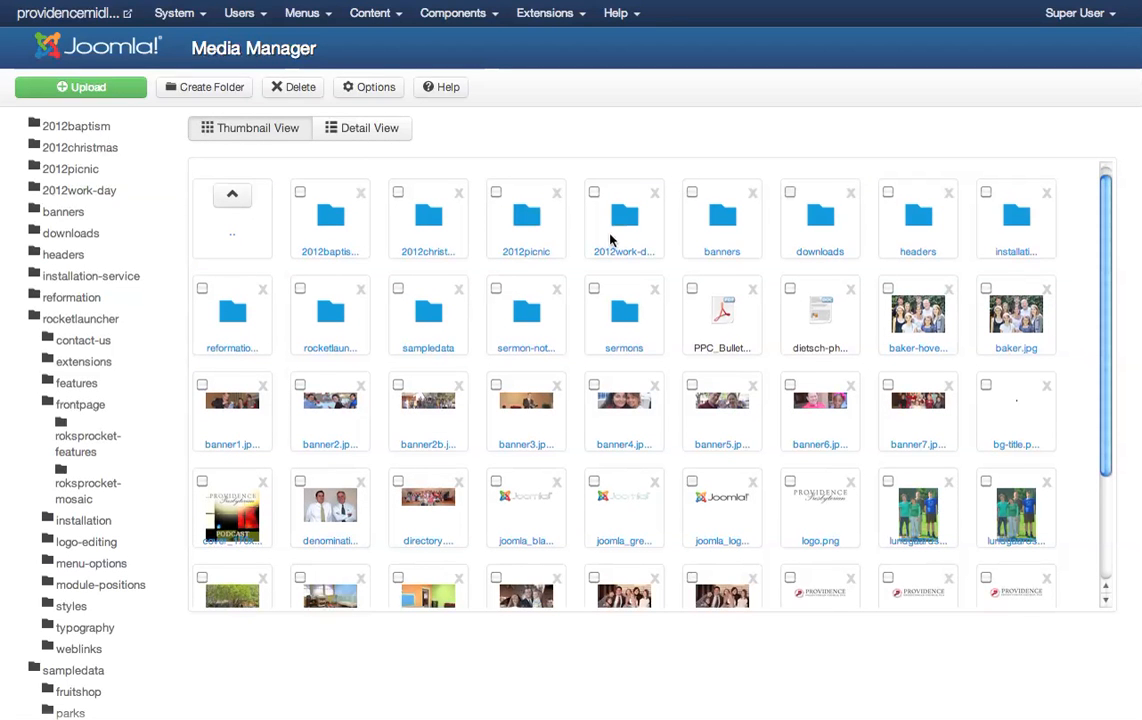
mouse_move(704, 392)
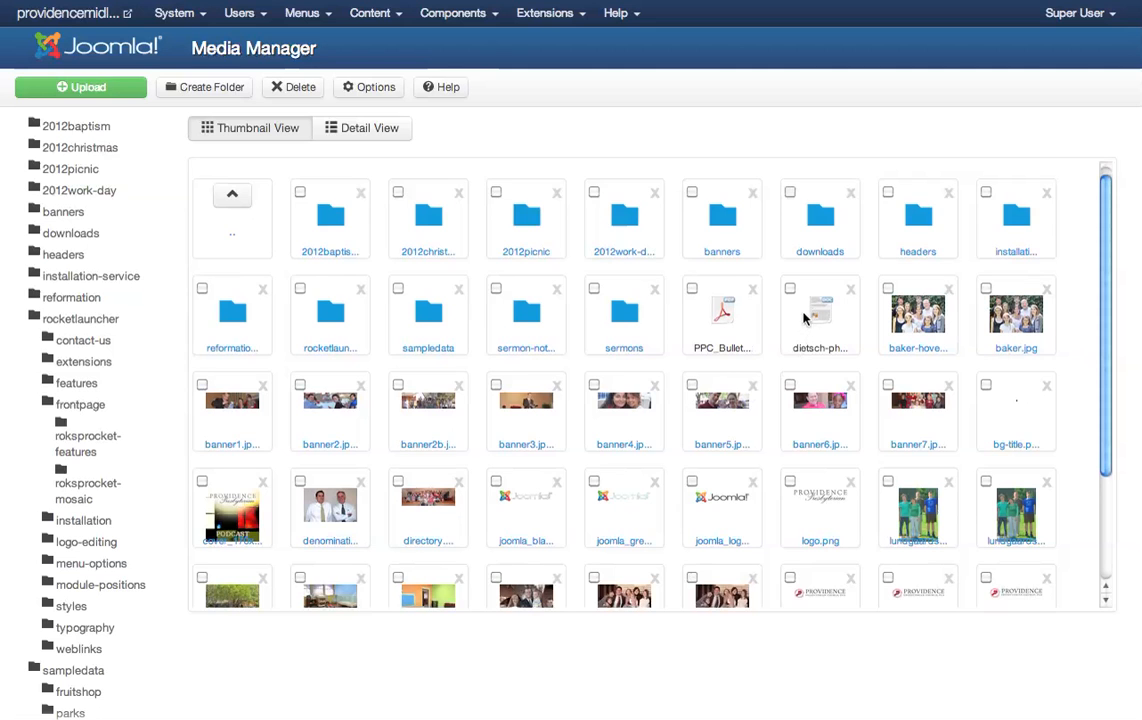
scroll("down", 3)
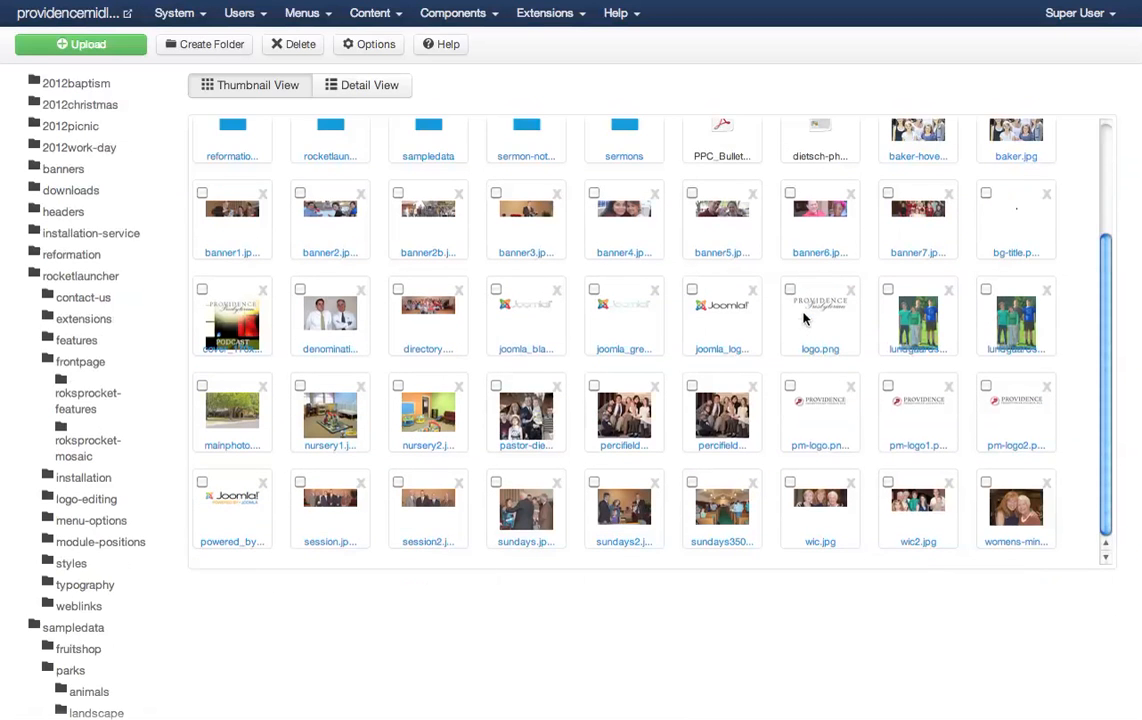
scroll("down", 3)
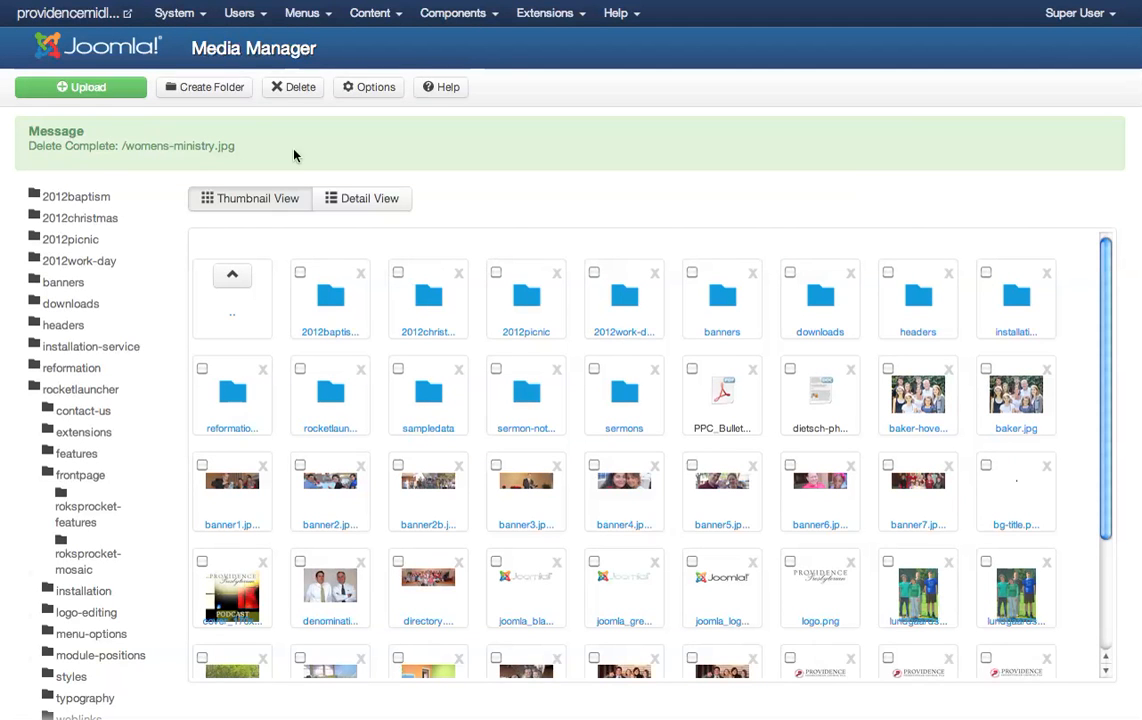
scroll("down", 3)
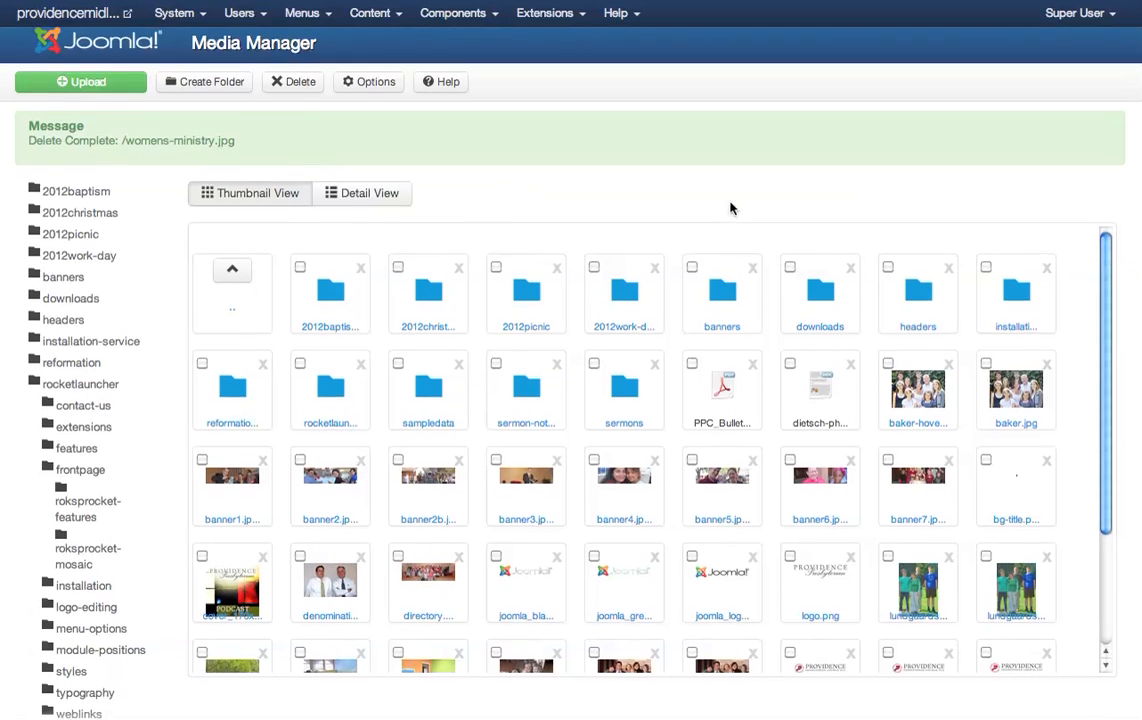
scroll("down", 3)
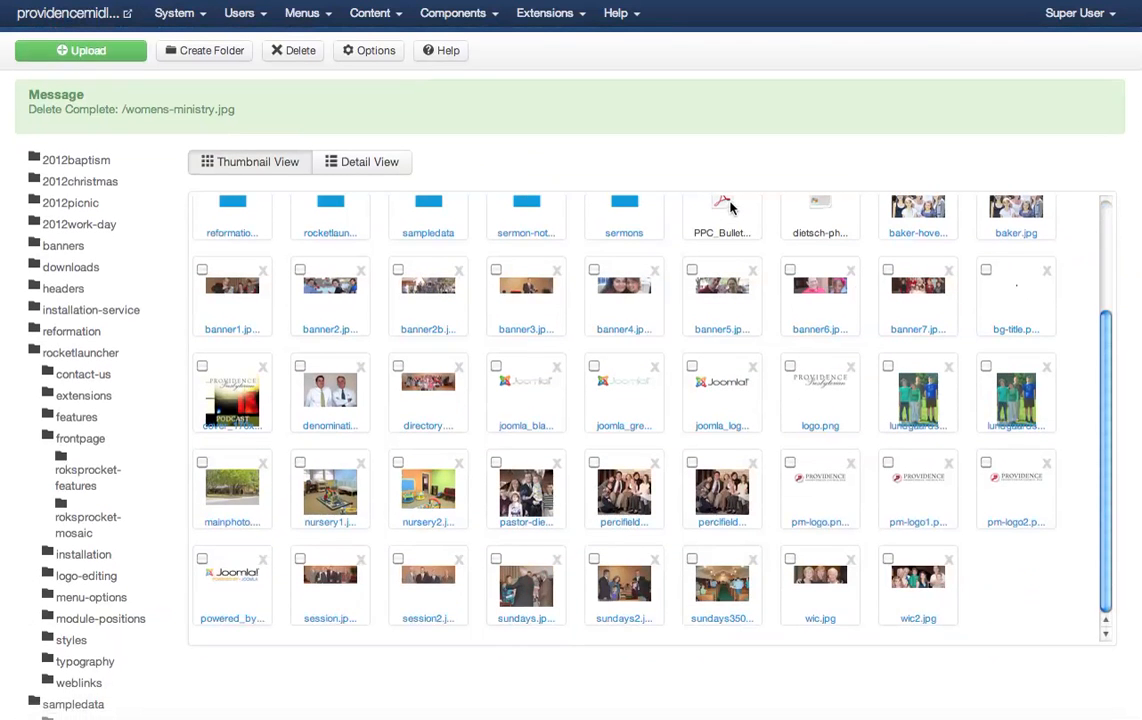
scroll("down", 3)
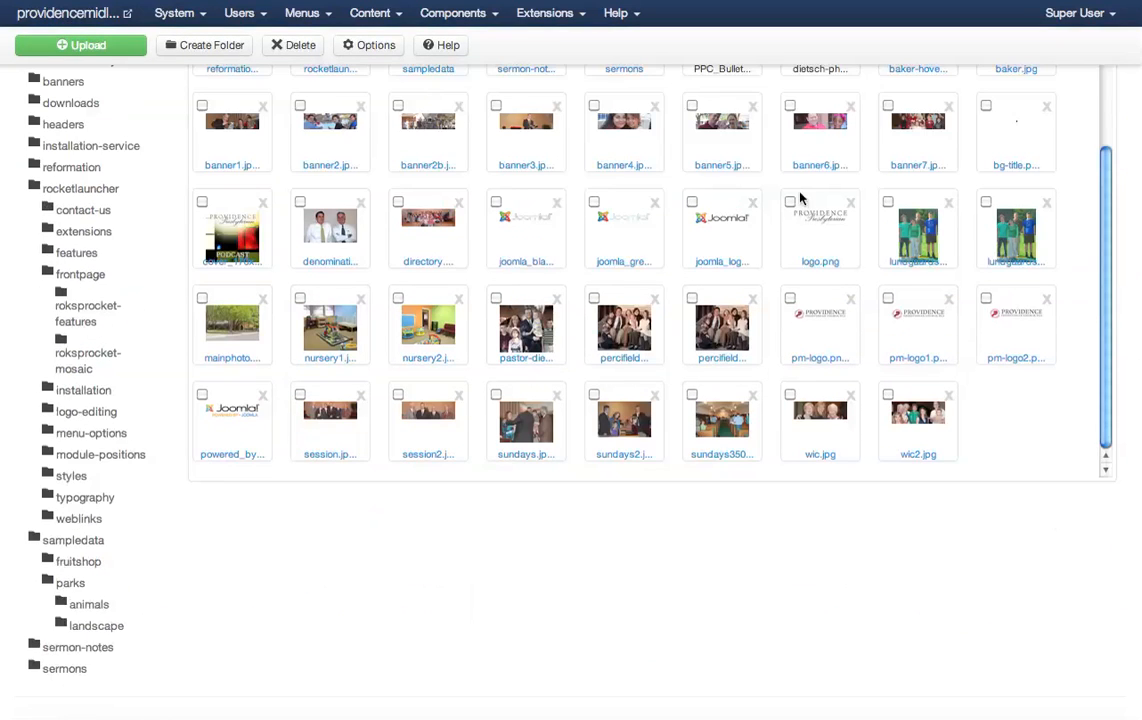
left_click(790, 200)
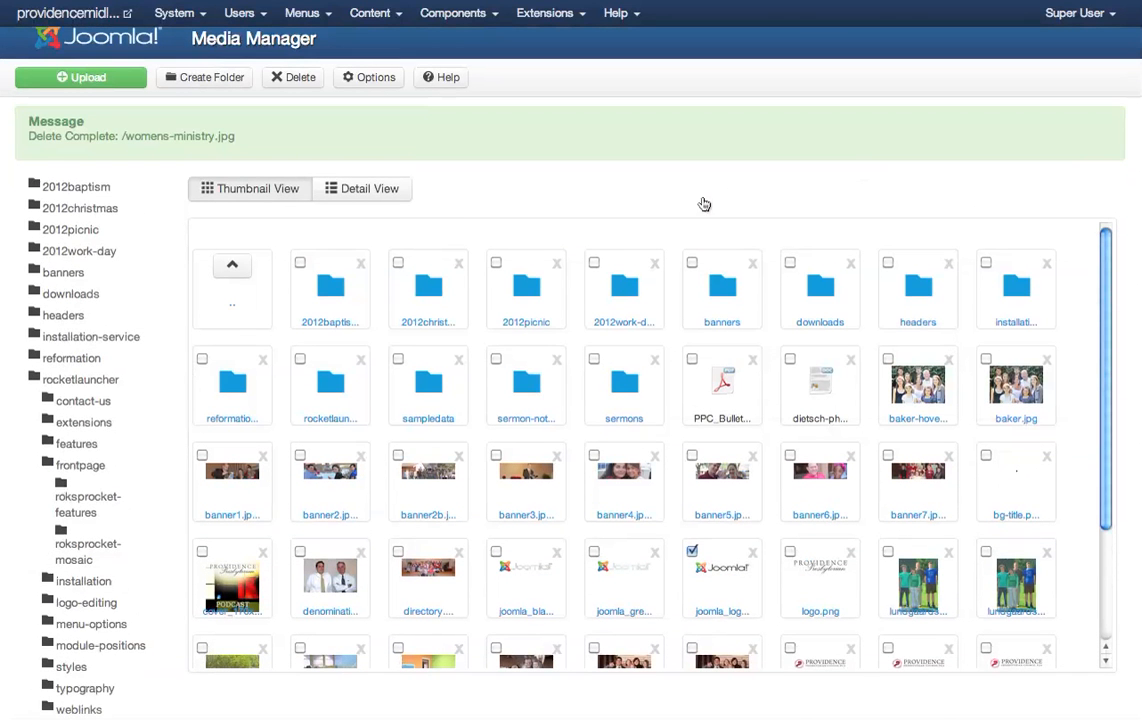
mouse_move(292, 76)
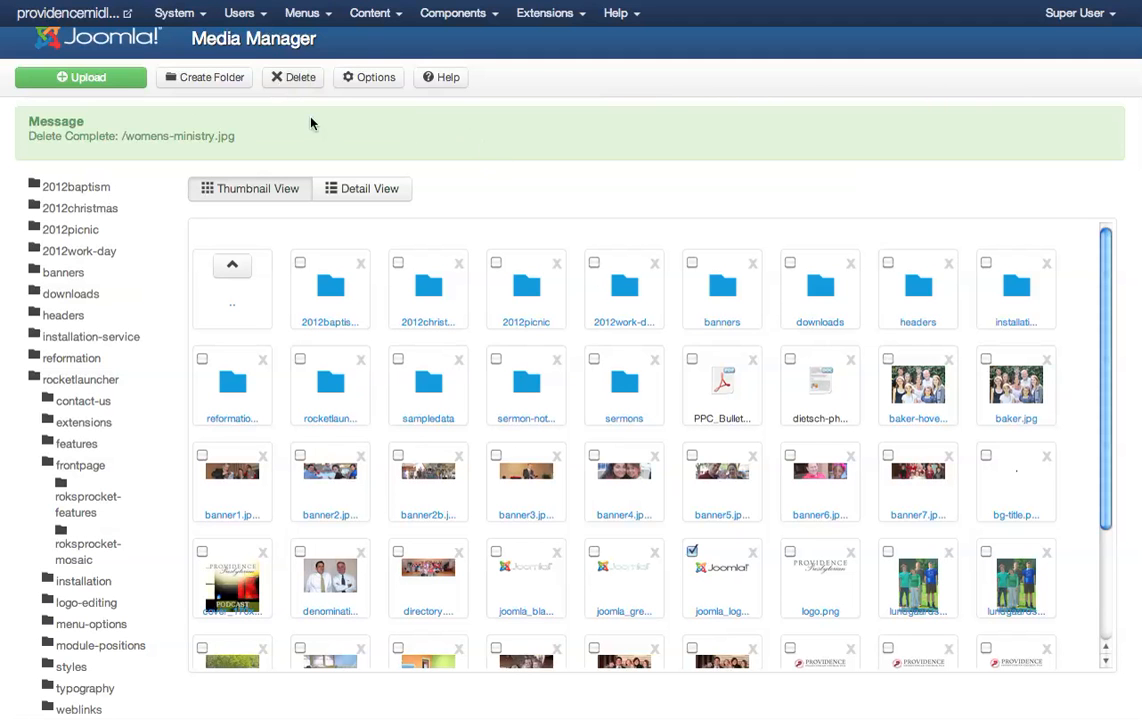
mouse_move(336, 122)
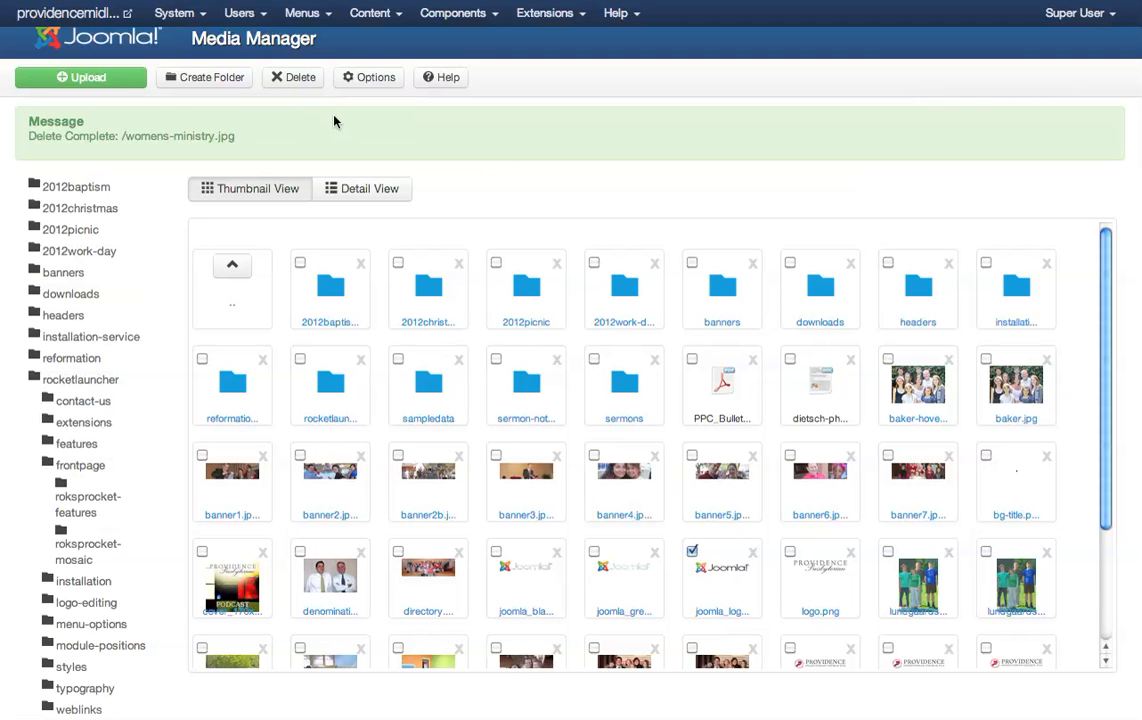
mouse_move(332, 124)
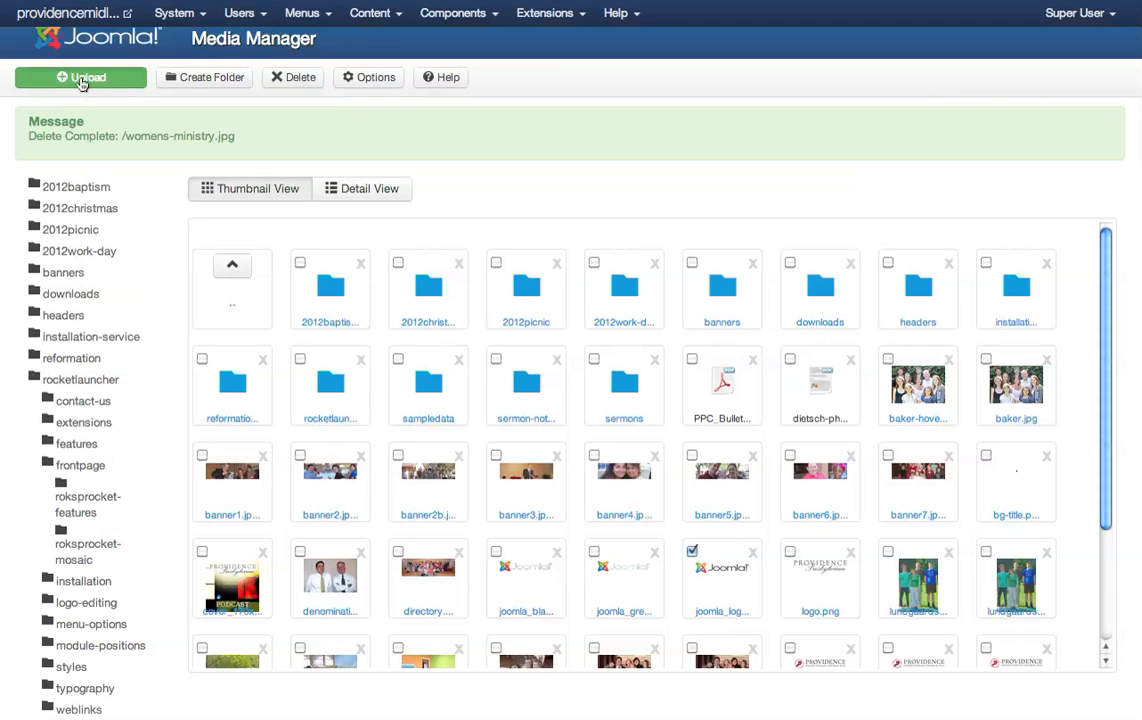
Step: Choose 2012-0204.jpg from the Desktop as the file to upload
left_click(80, 76)
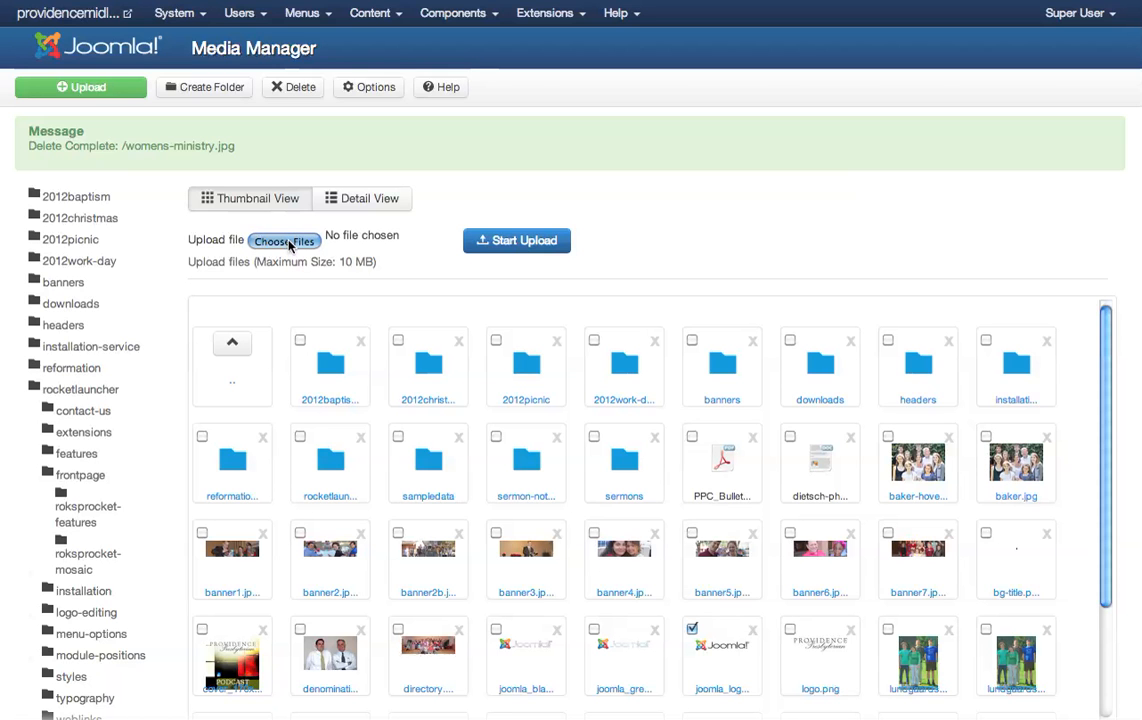
left_click(284, 240)
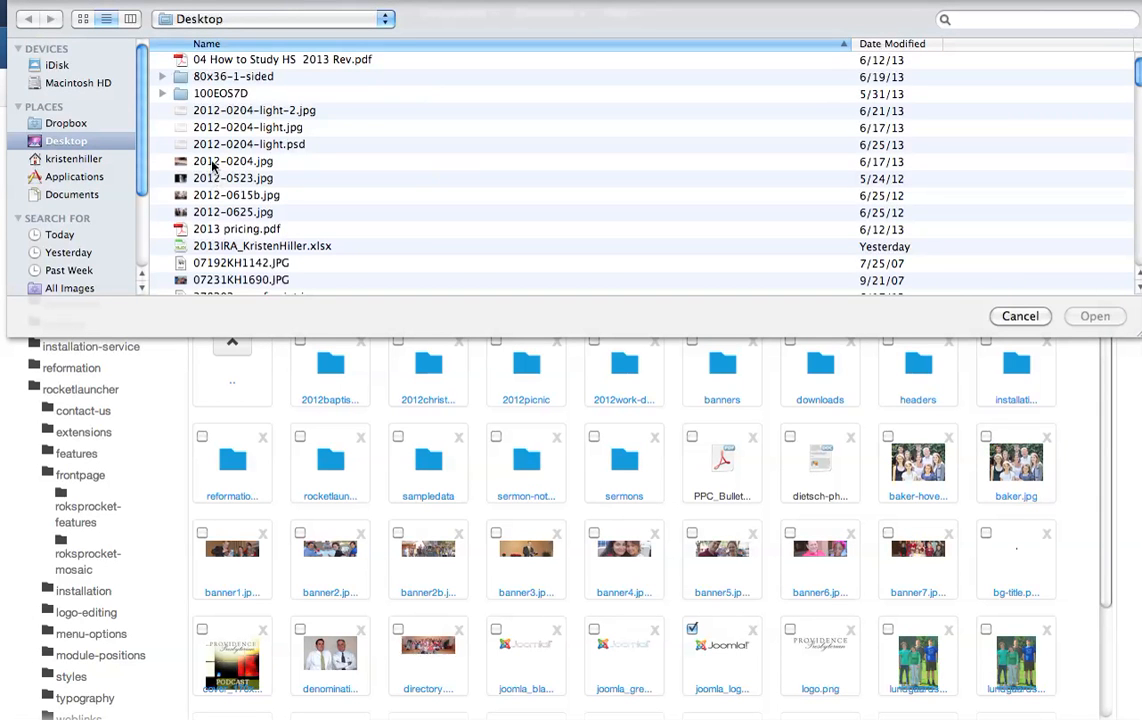
left_click(232, 160)
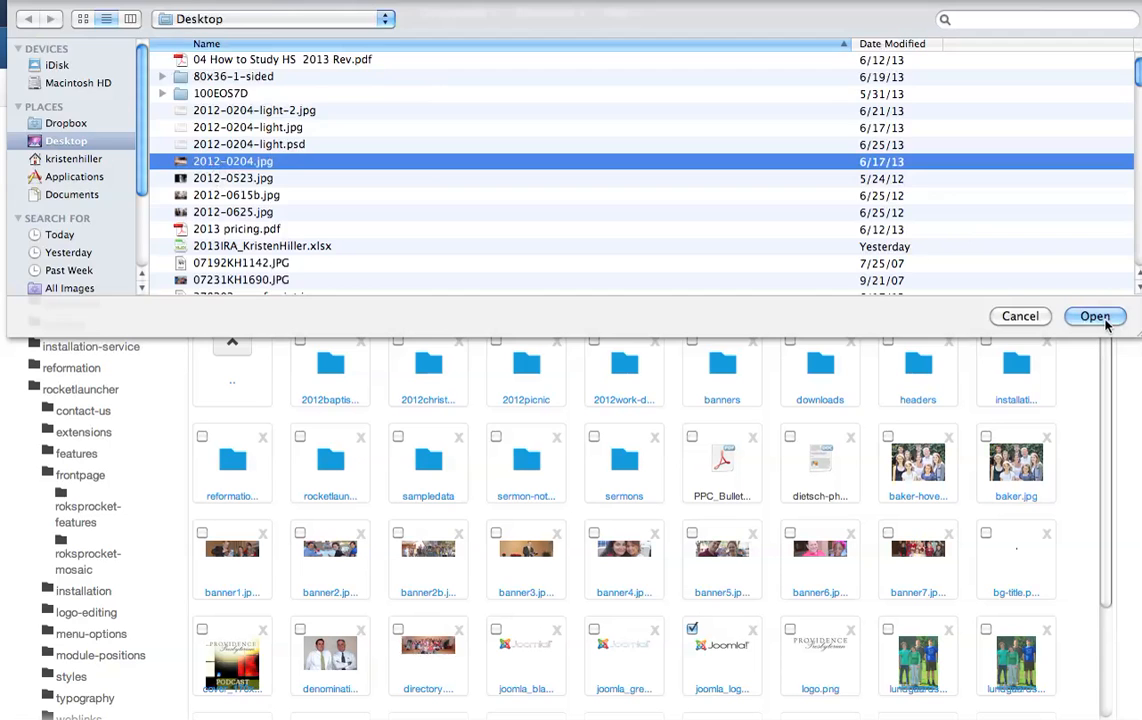
left_click(1094, 316)
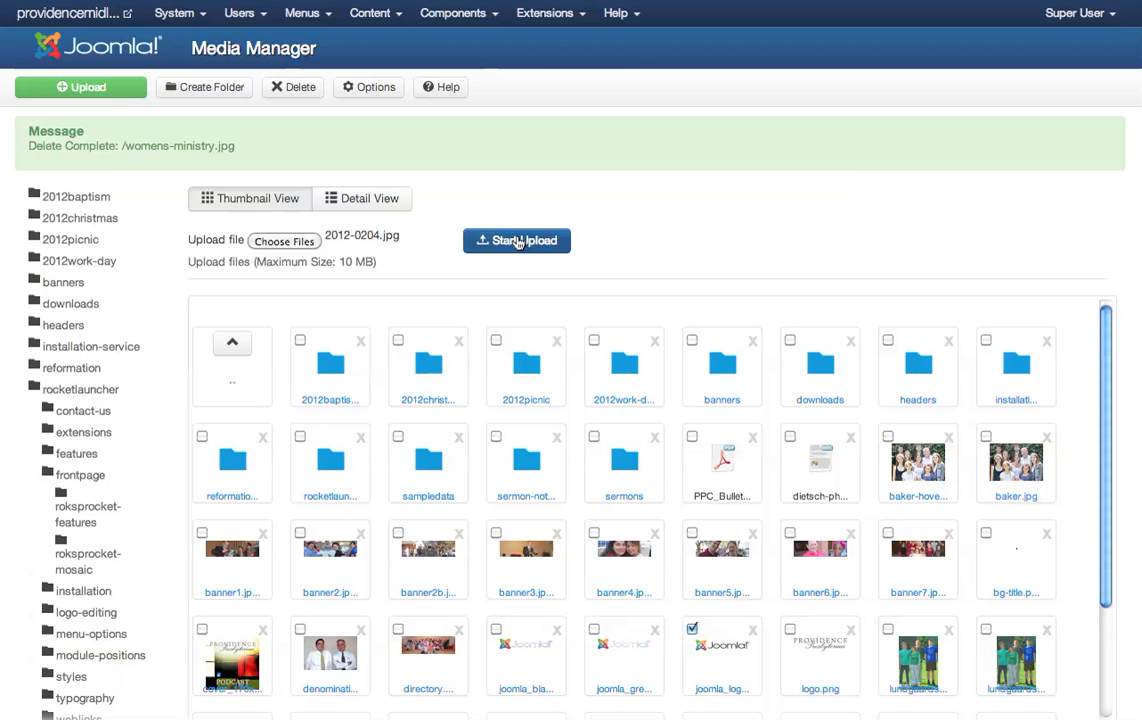
mouse_move(632, 318)
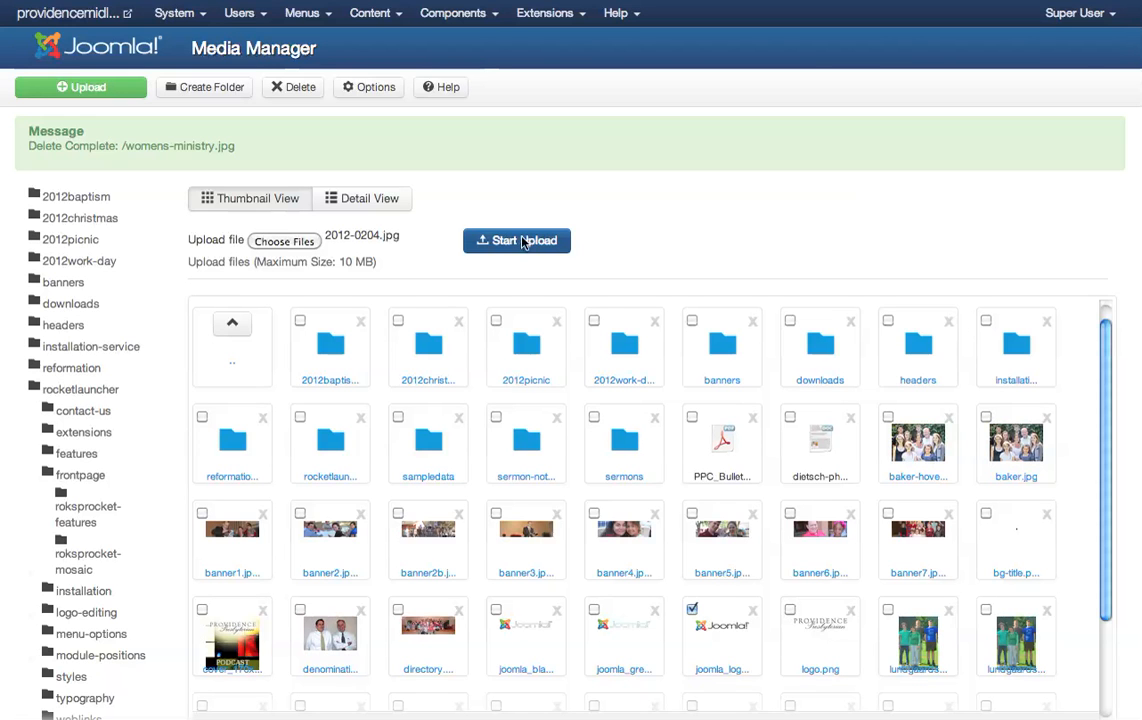
scroll("down", 3)
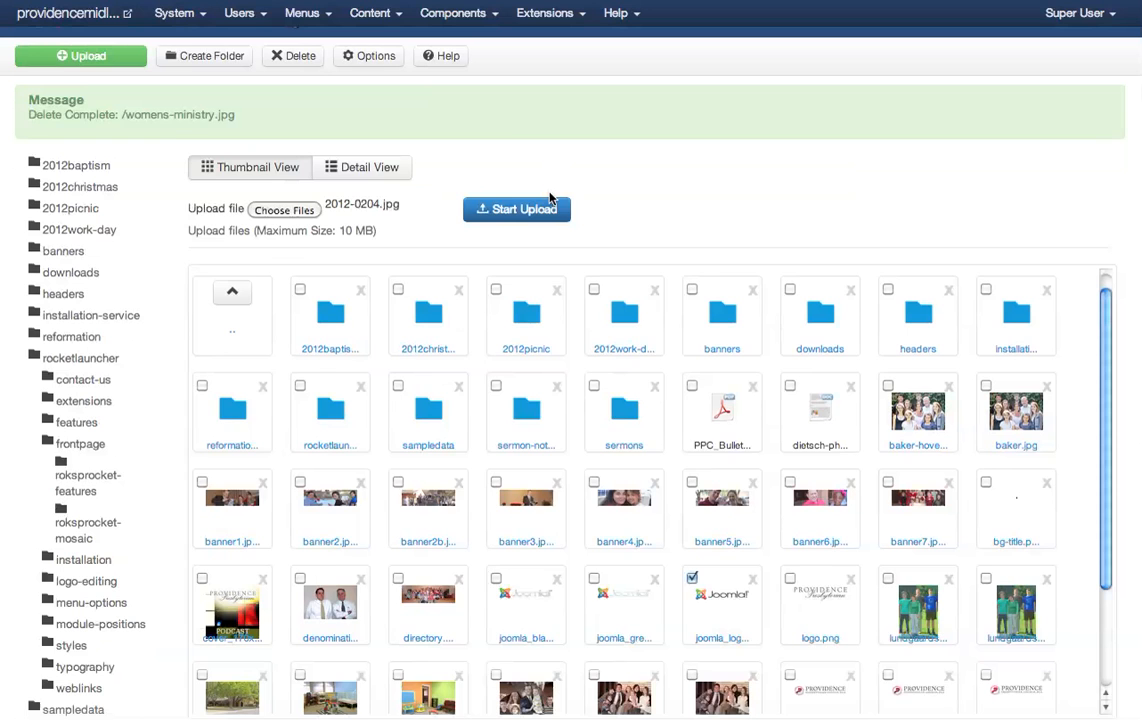
scroll("down", 3)
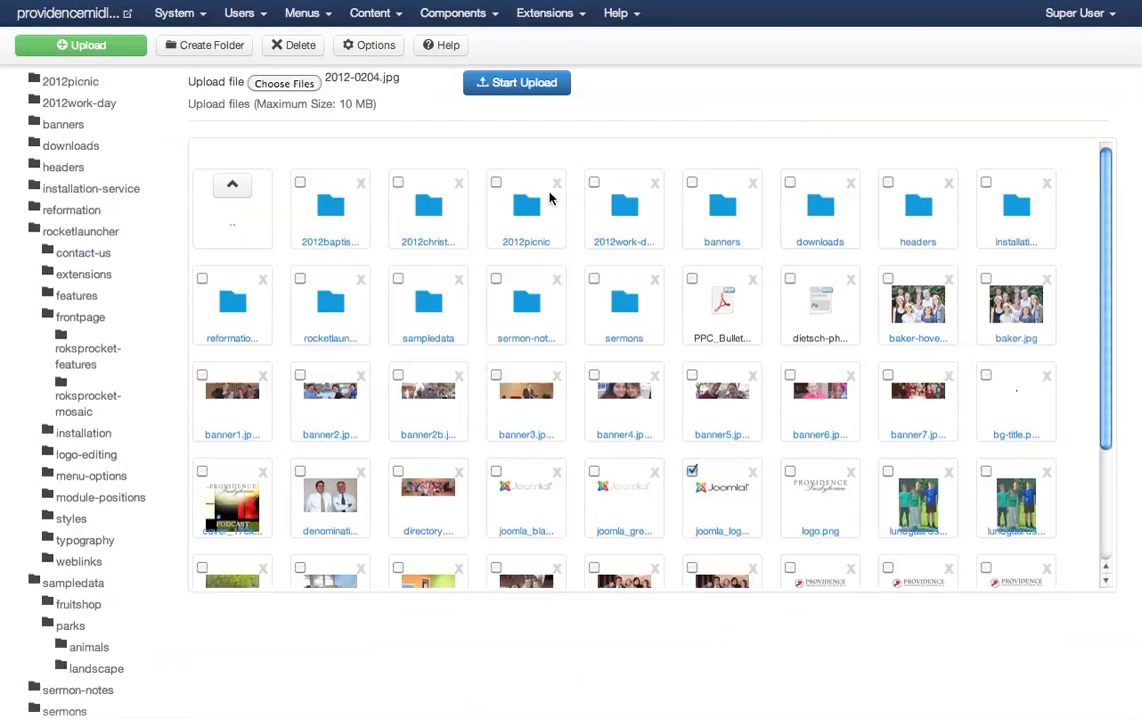
left_click(292, 44)
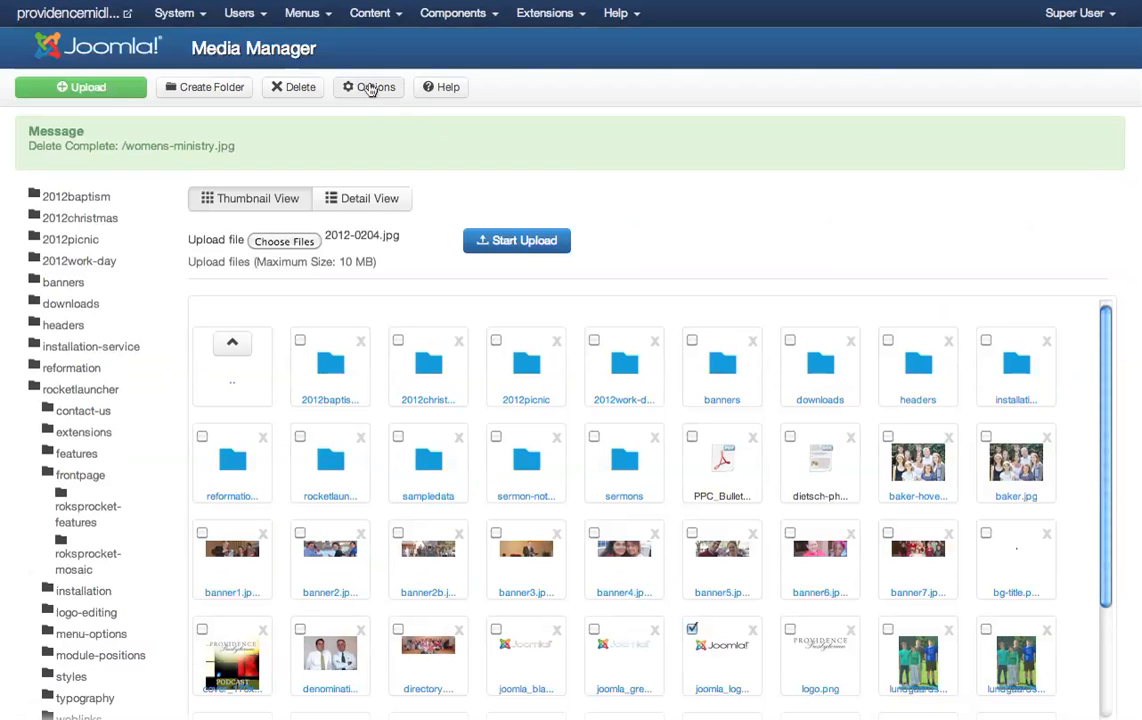
mouse_move(204, 88)
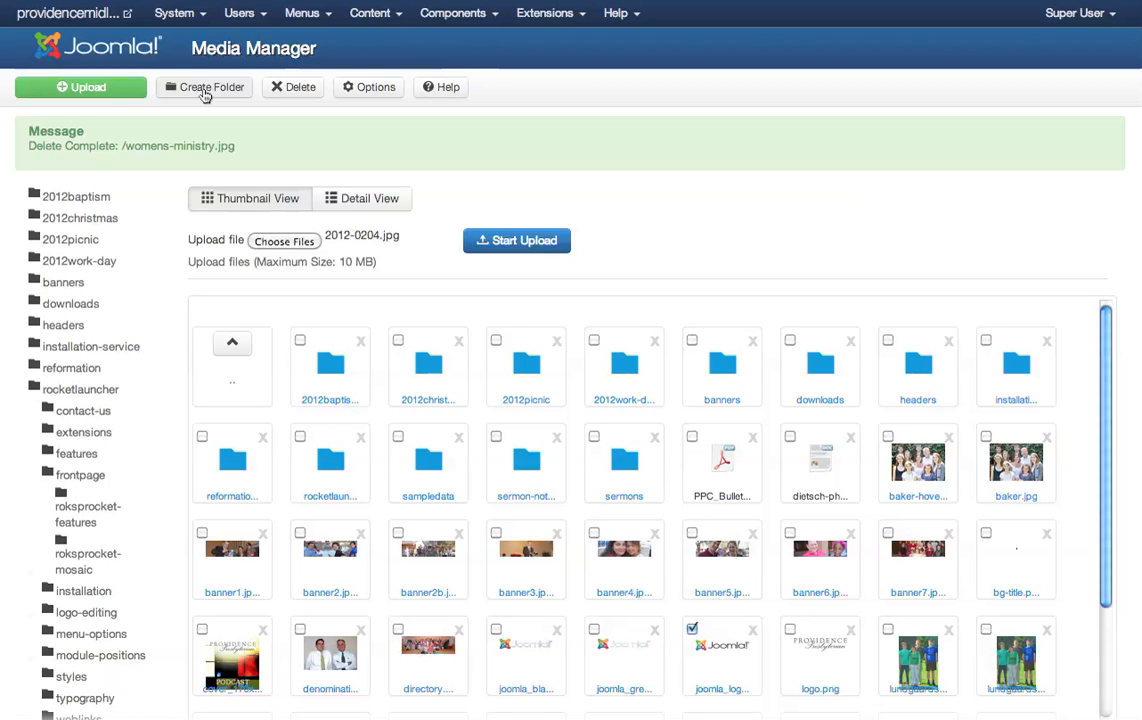
mouse_move(764, 186)
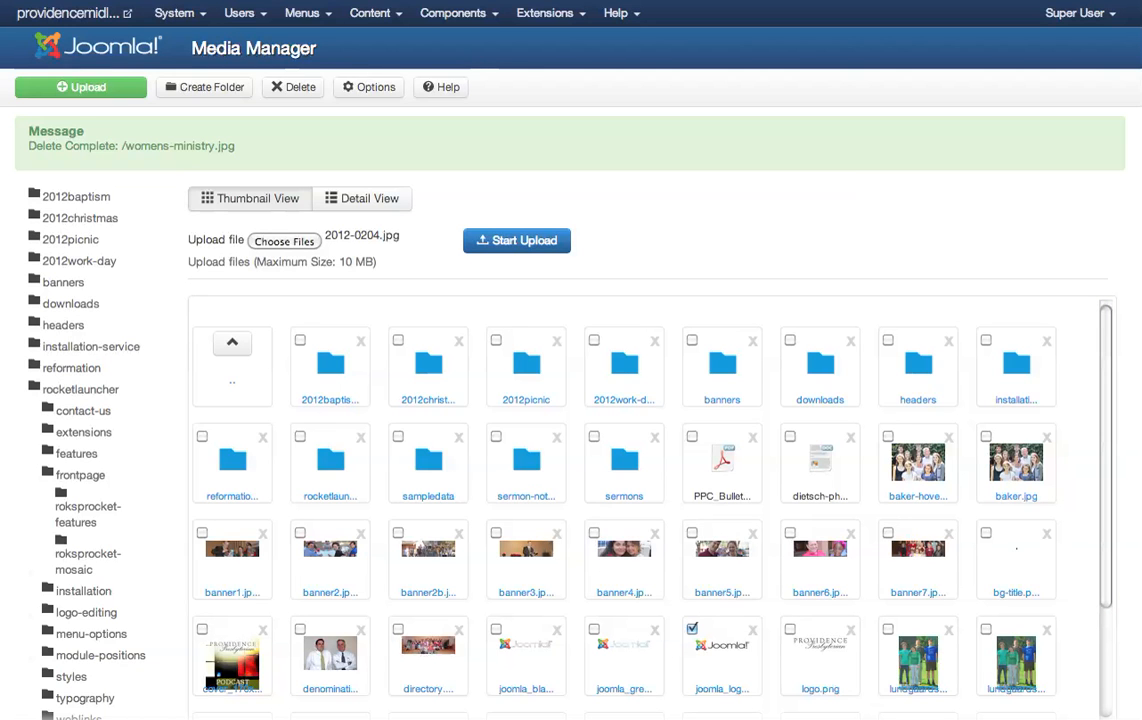
Step: Start the upload of 2012-0204.jpg, delete its thumbnail, then head to Media Manager Options
left_click(516, 240)
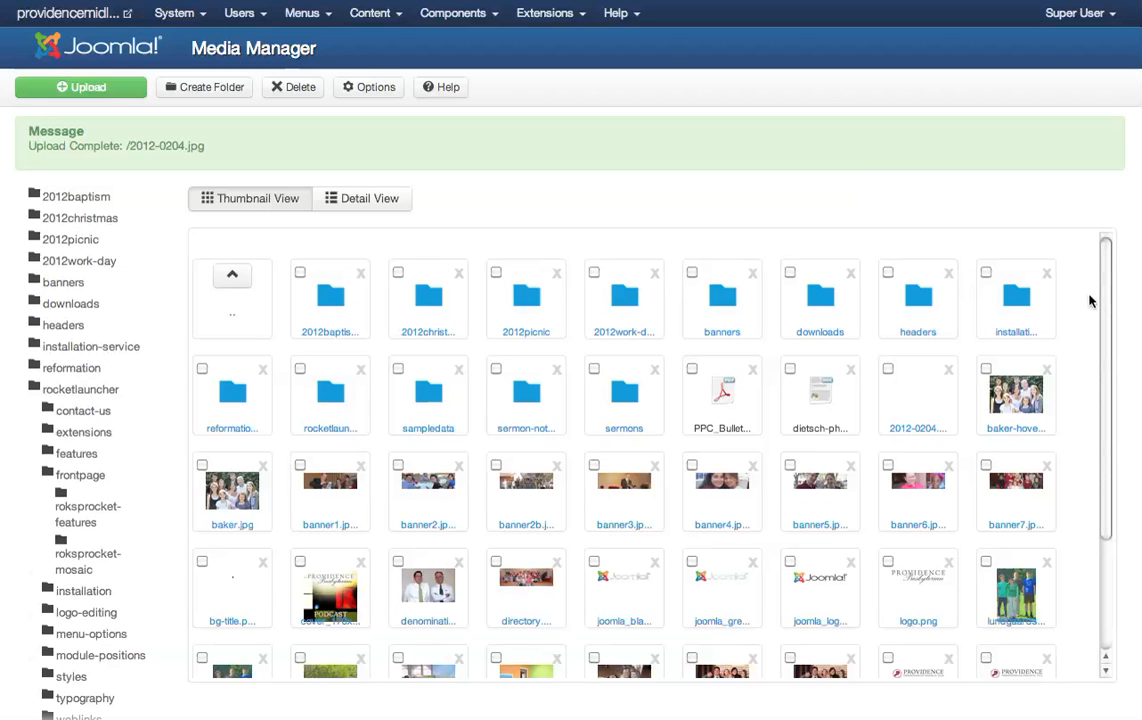
mouse_move(1104, 298)
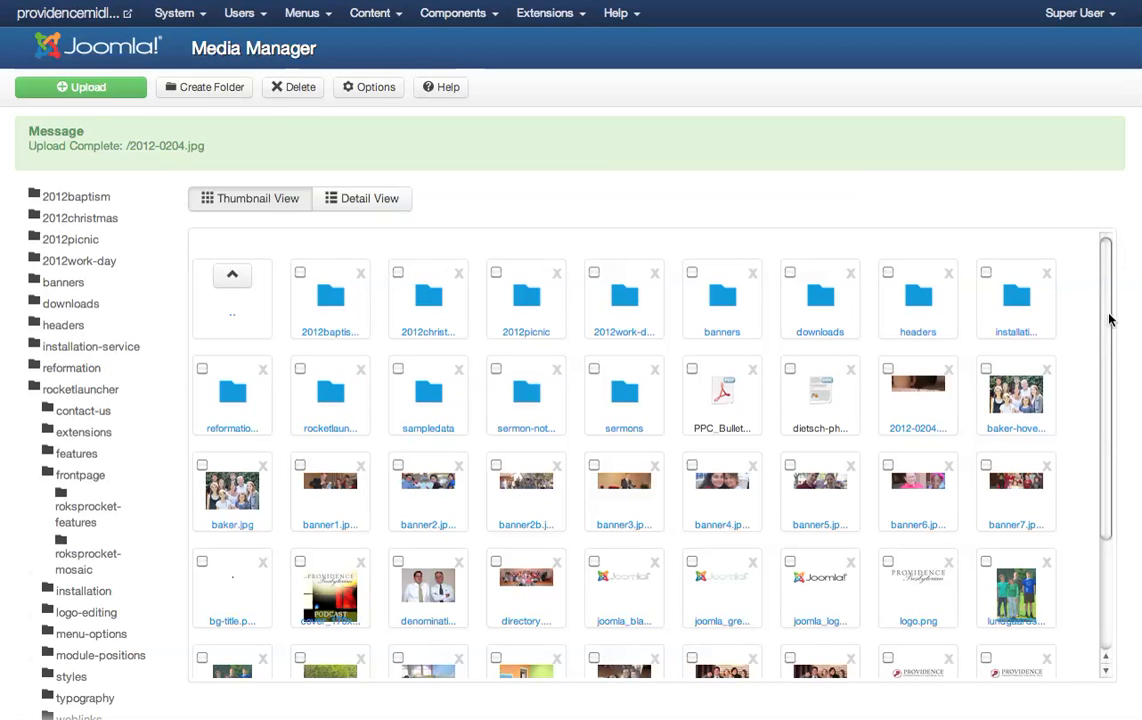
mouse_move(1056, 384)
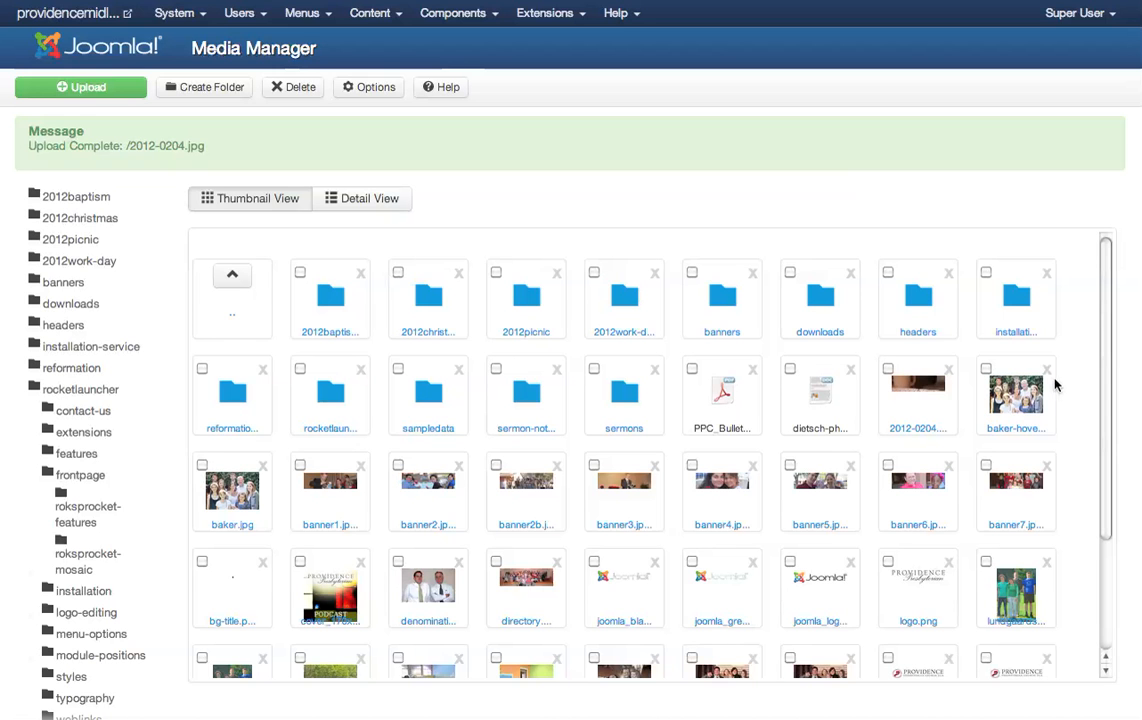
scroll("down", 3)
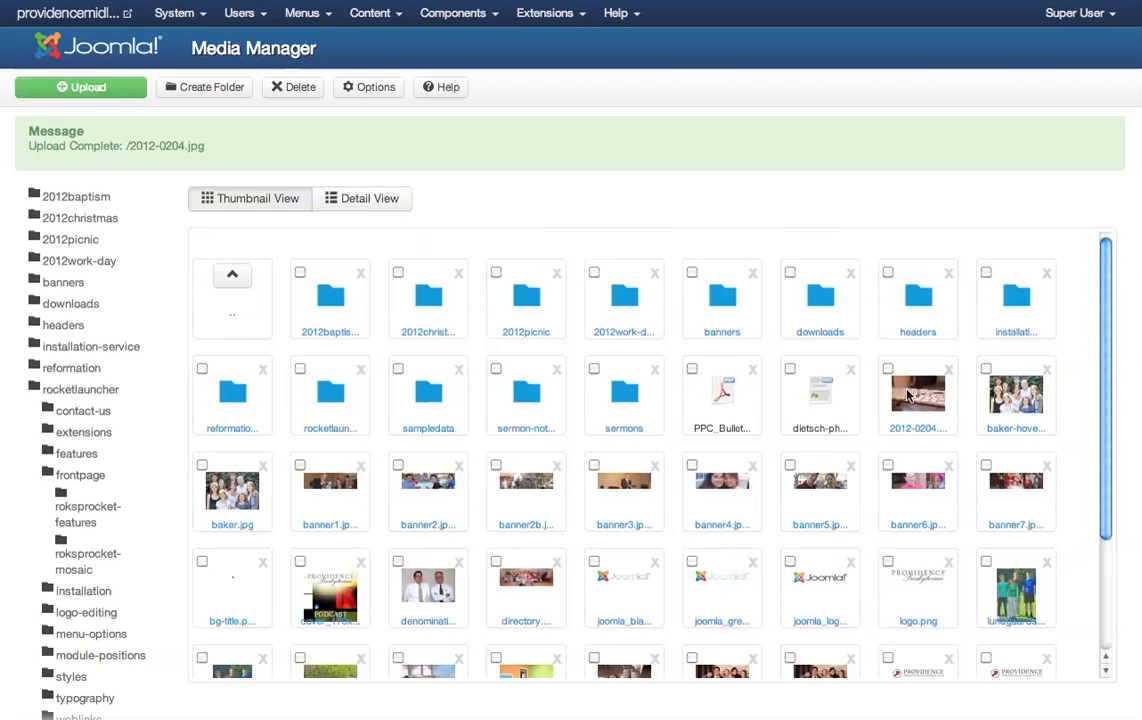
mouse_move(916, 392)
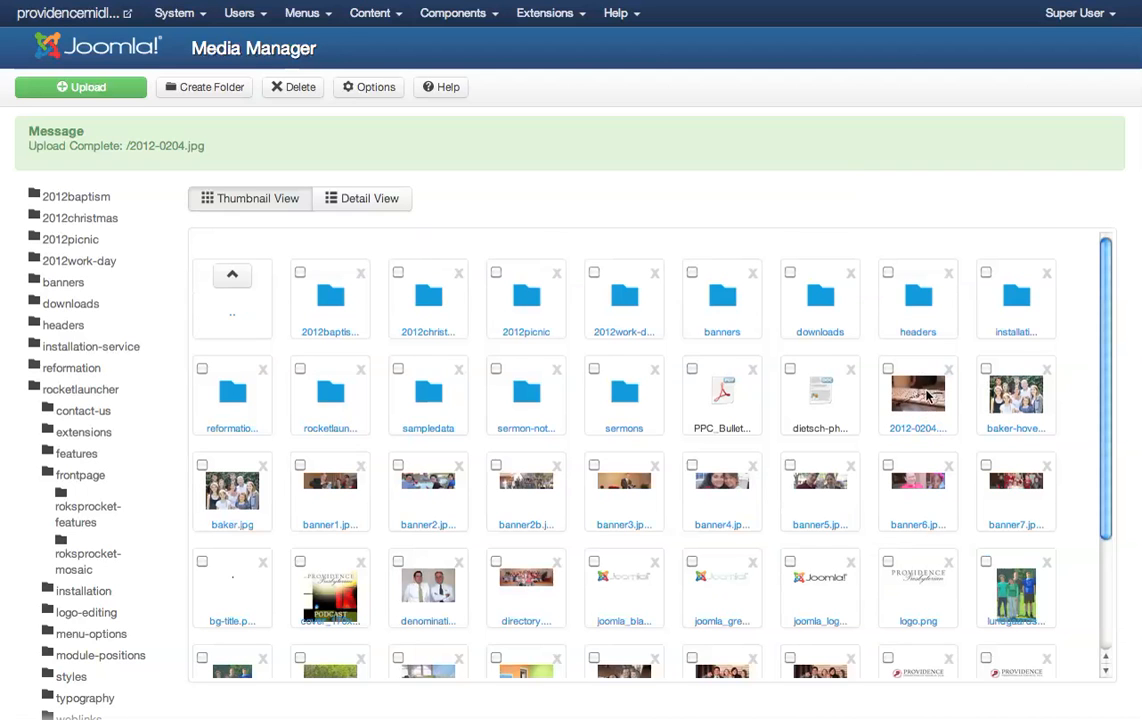
mouse_move(948, 370)
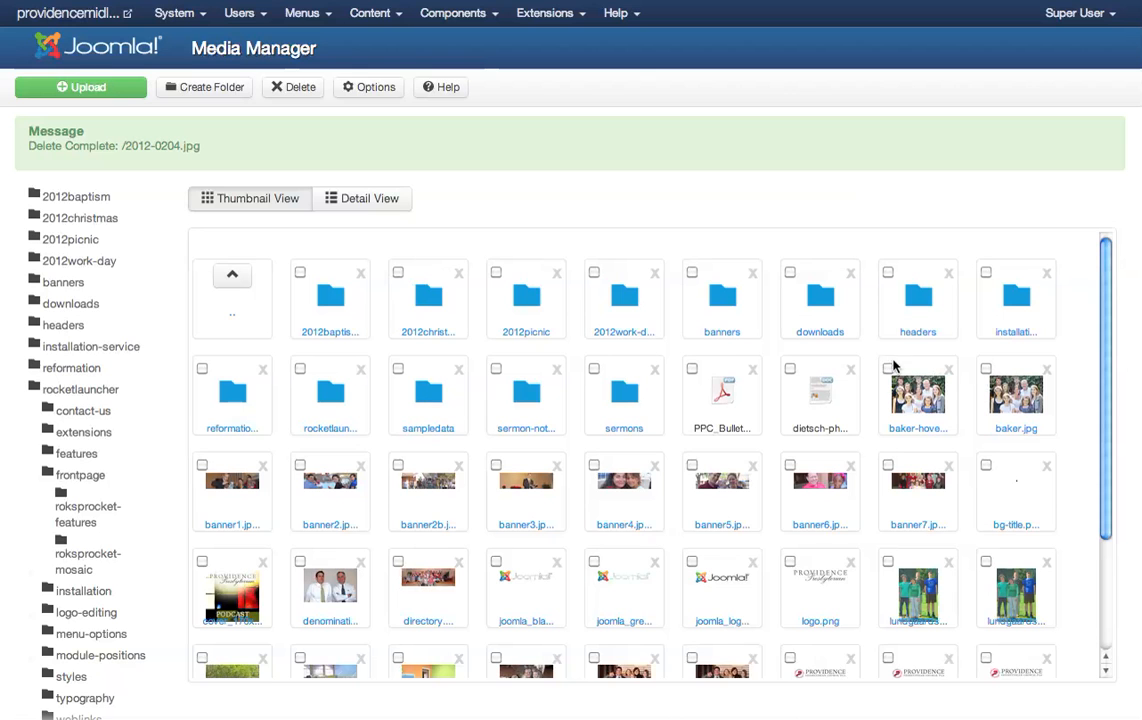
mouse_move(368, 88)
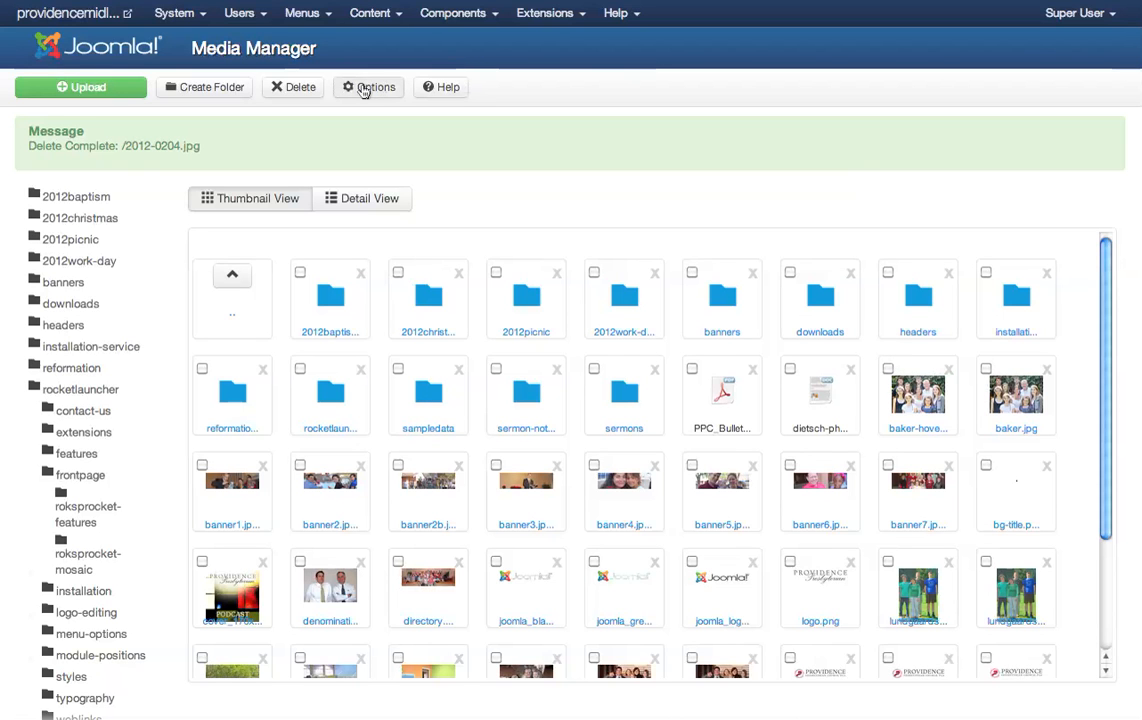
left_click(368, 88)
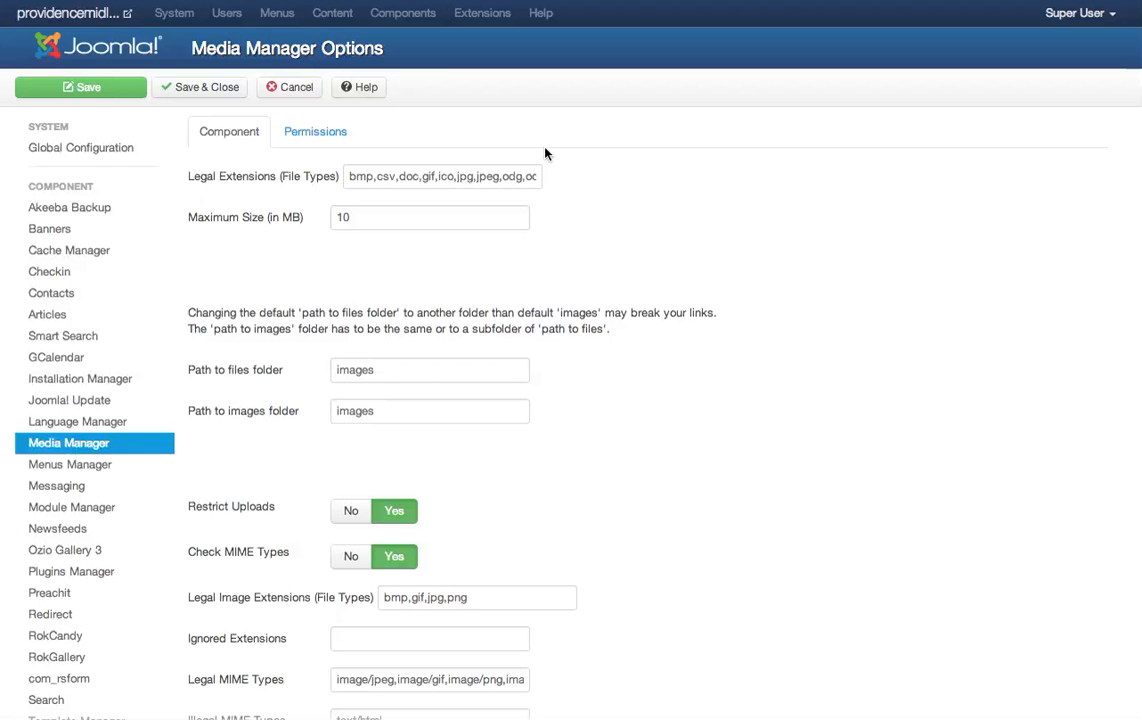
Step: Scroll through the options showing allowed file types, the 10 MB limit and image paths
scroll("down", 3)
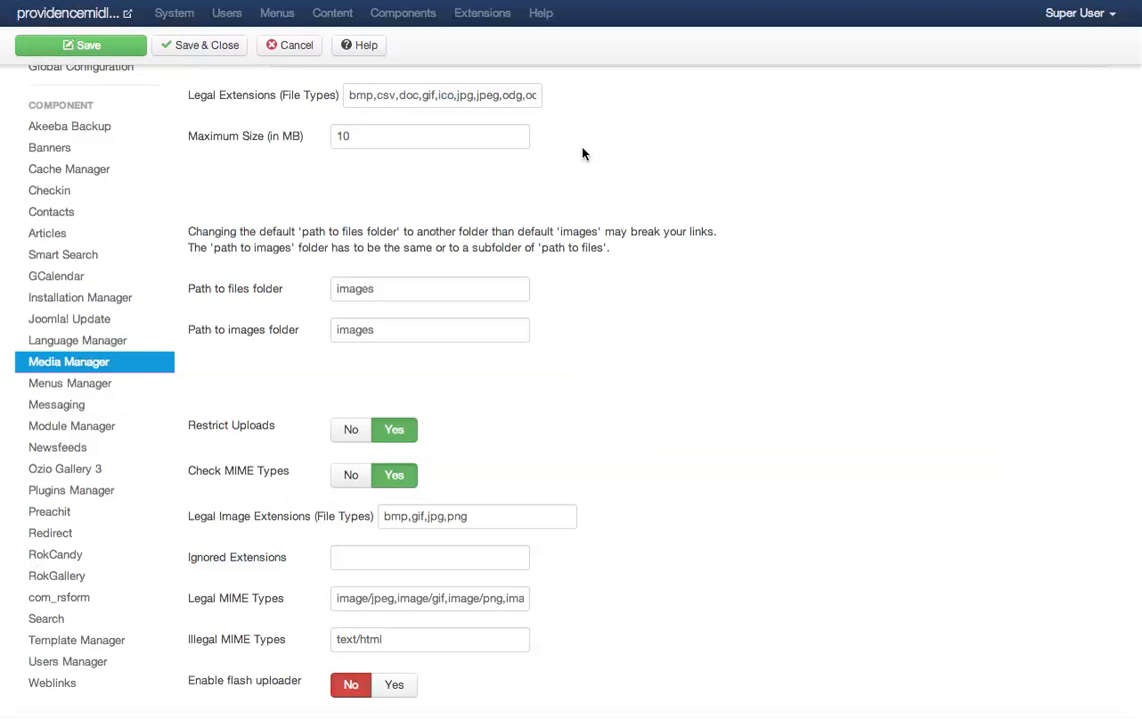
mouse_move(578, 146)
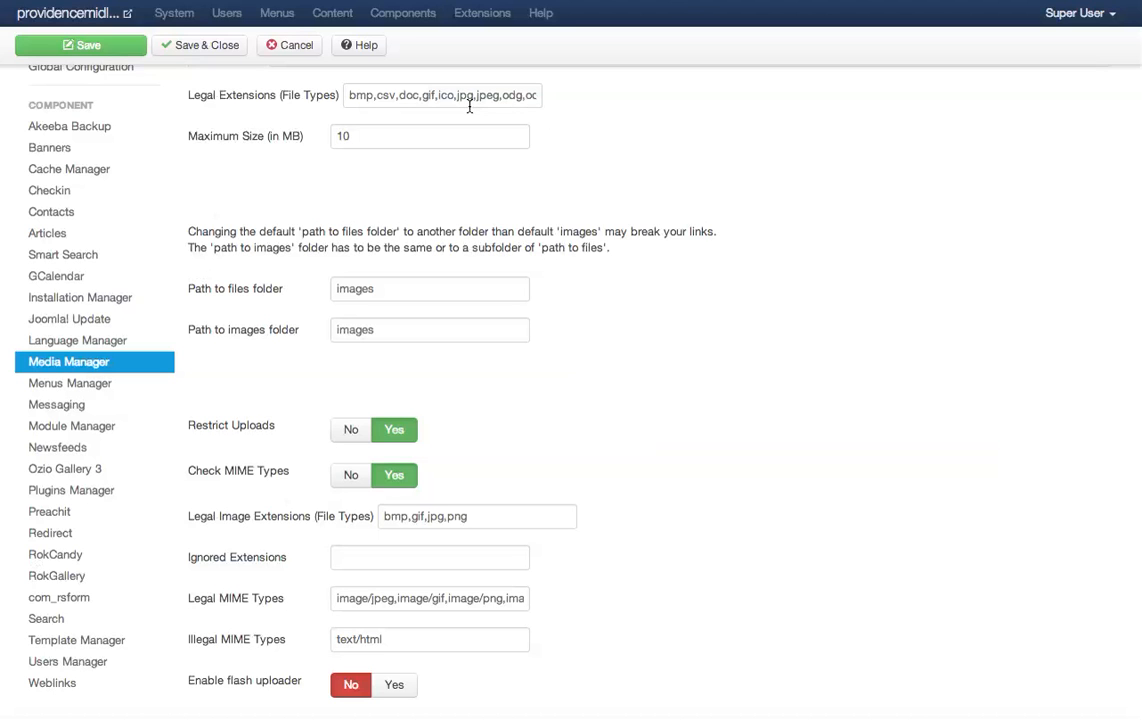
mouse_move(544, 112)
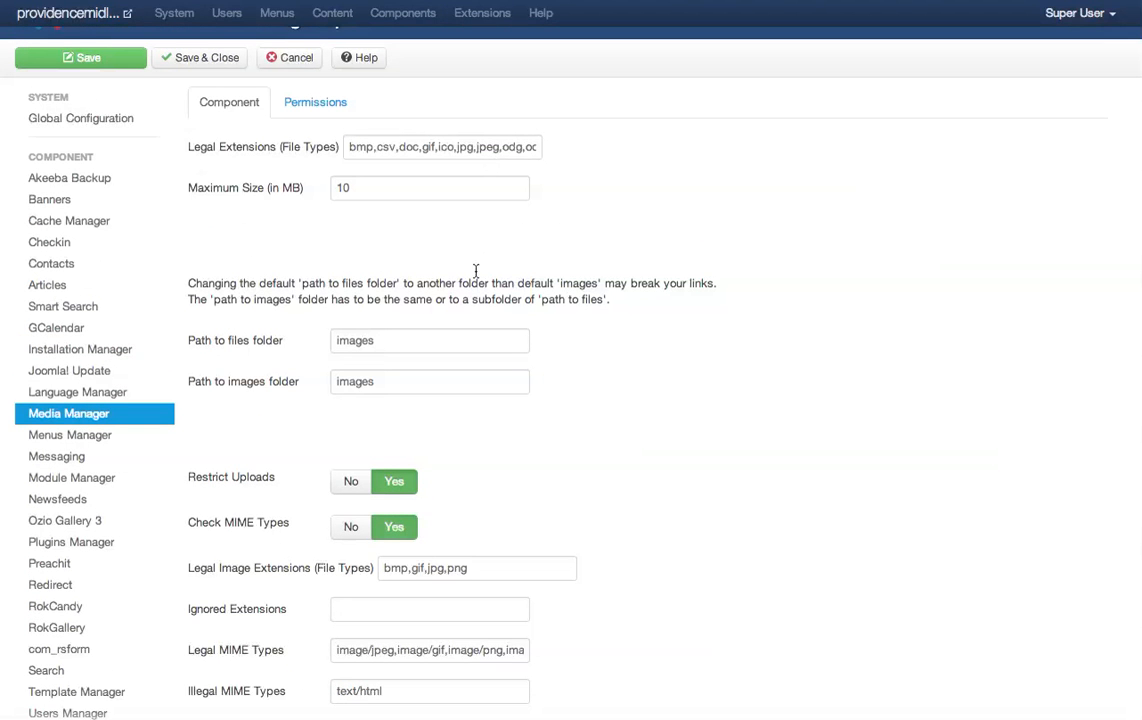
scroll("down", 3)
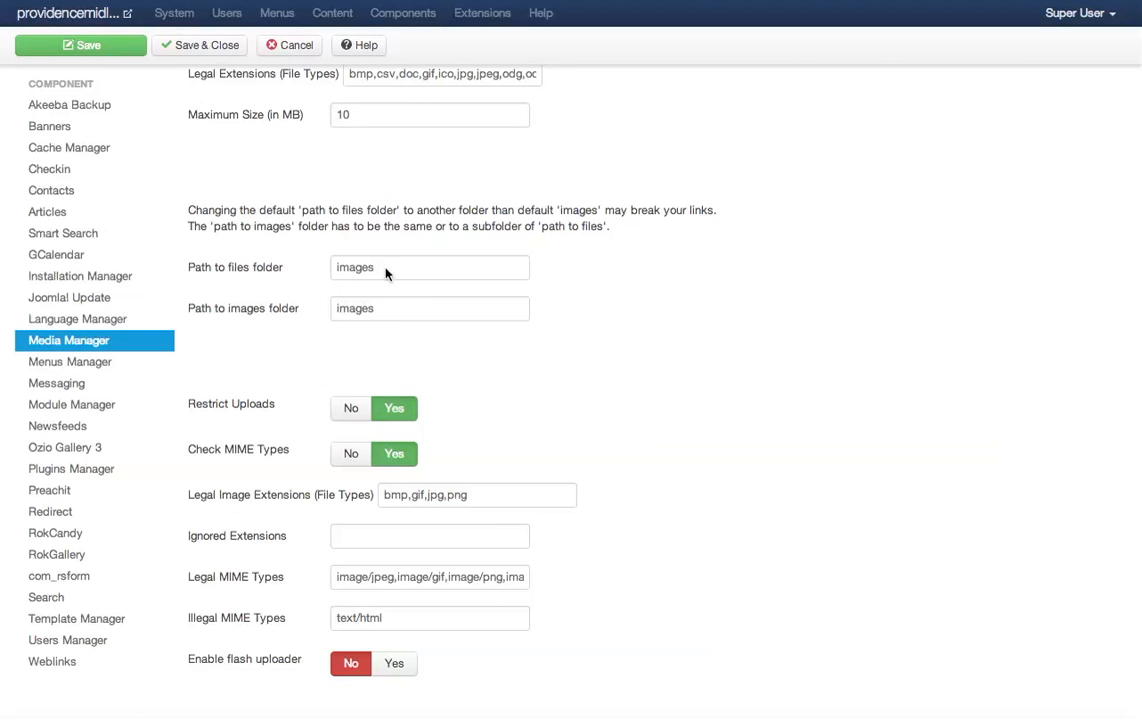
scroll("down", 3)
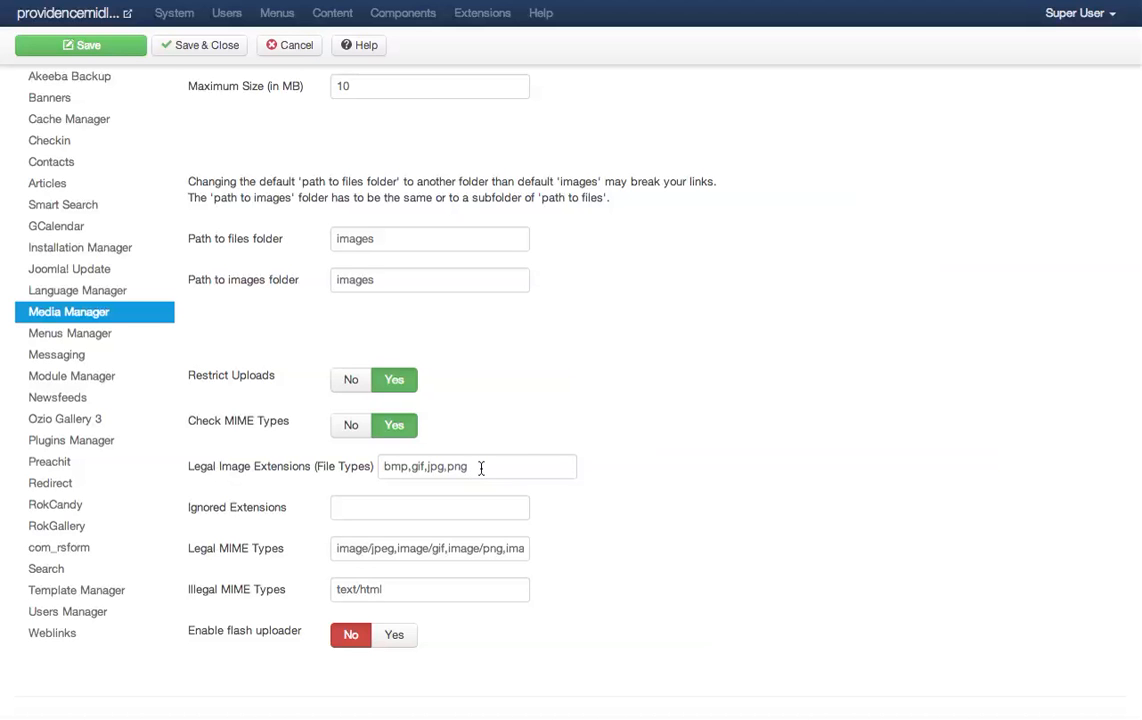
mouse_move(964, 448)
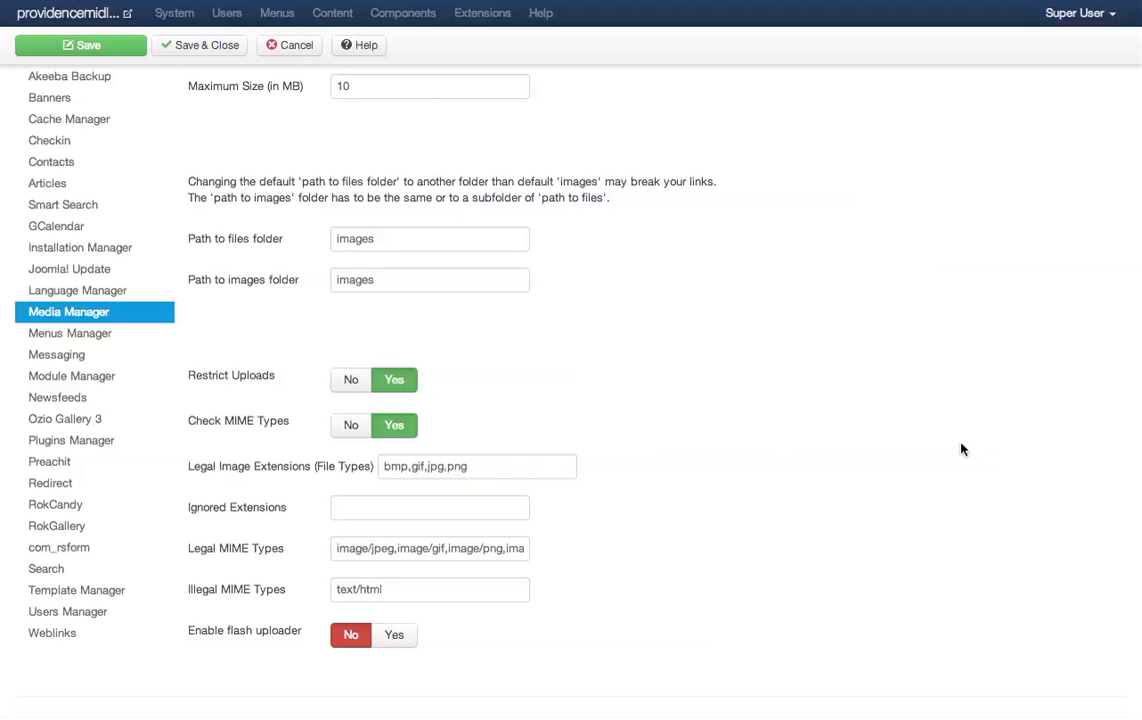